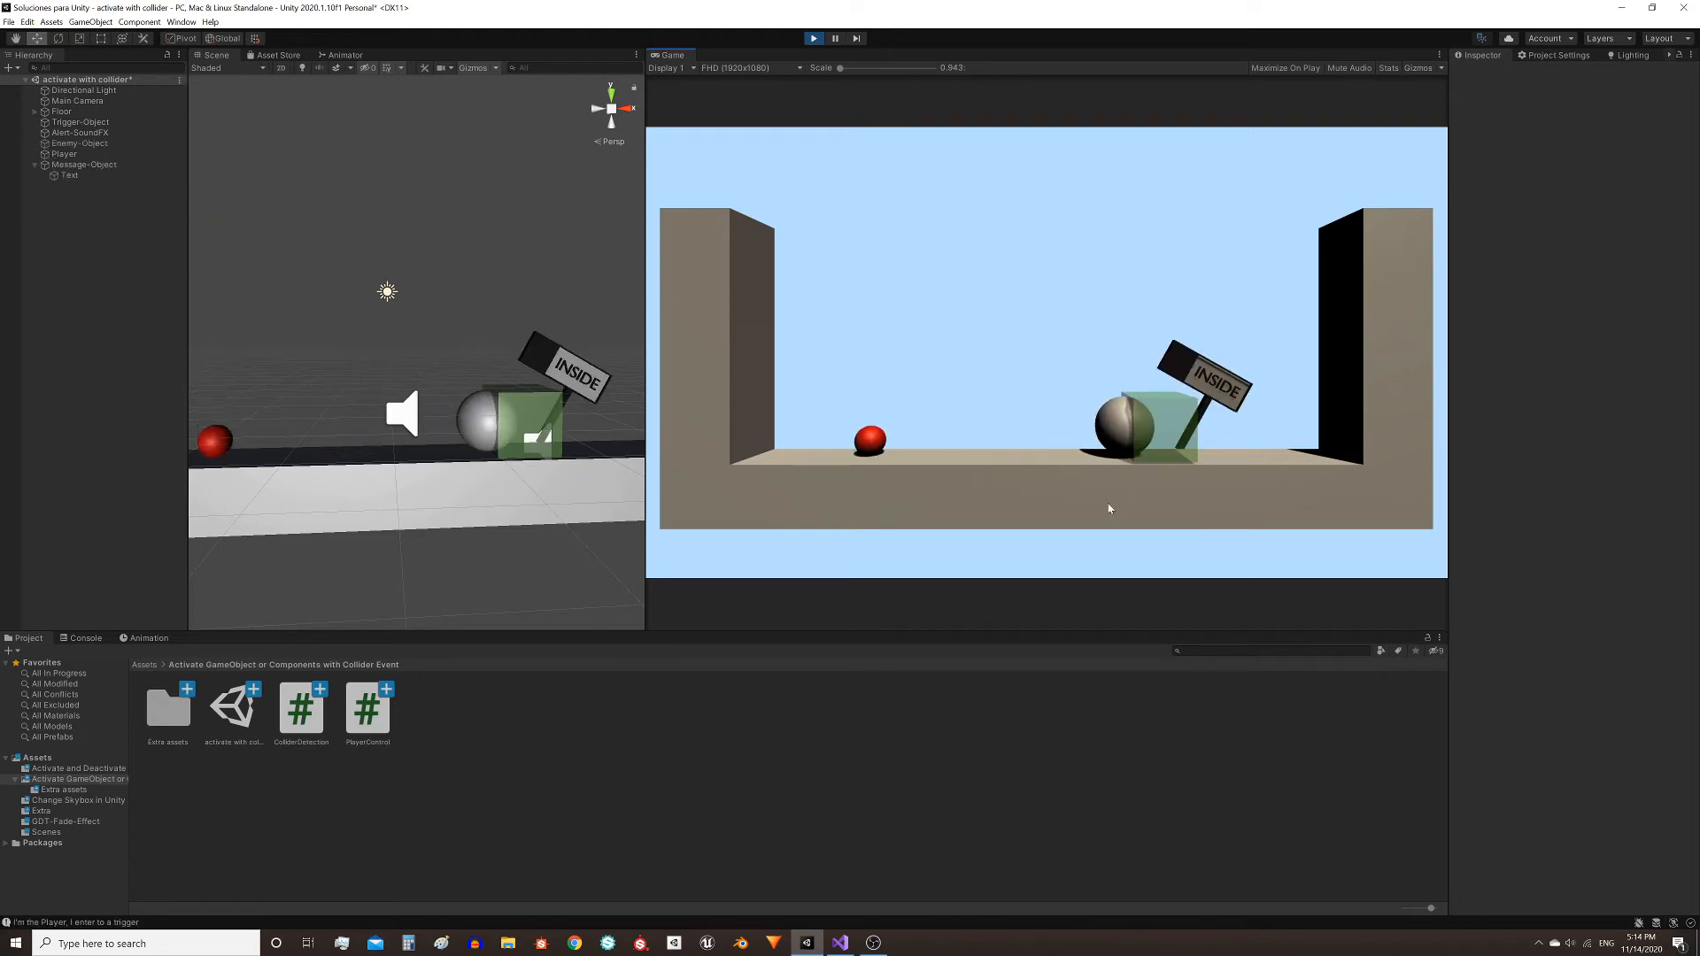
mouse_move(976, 400)
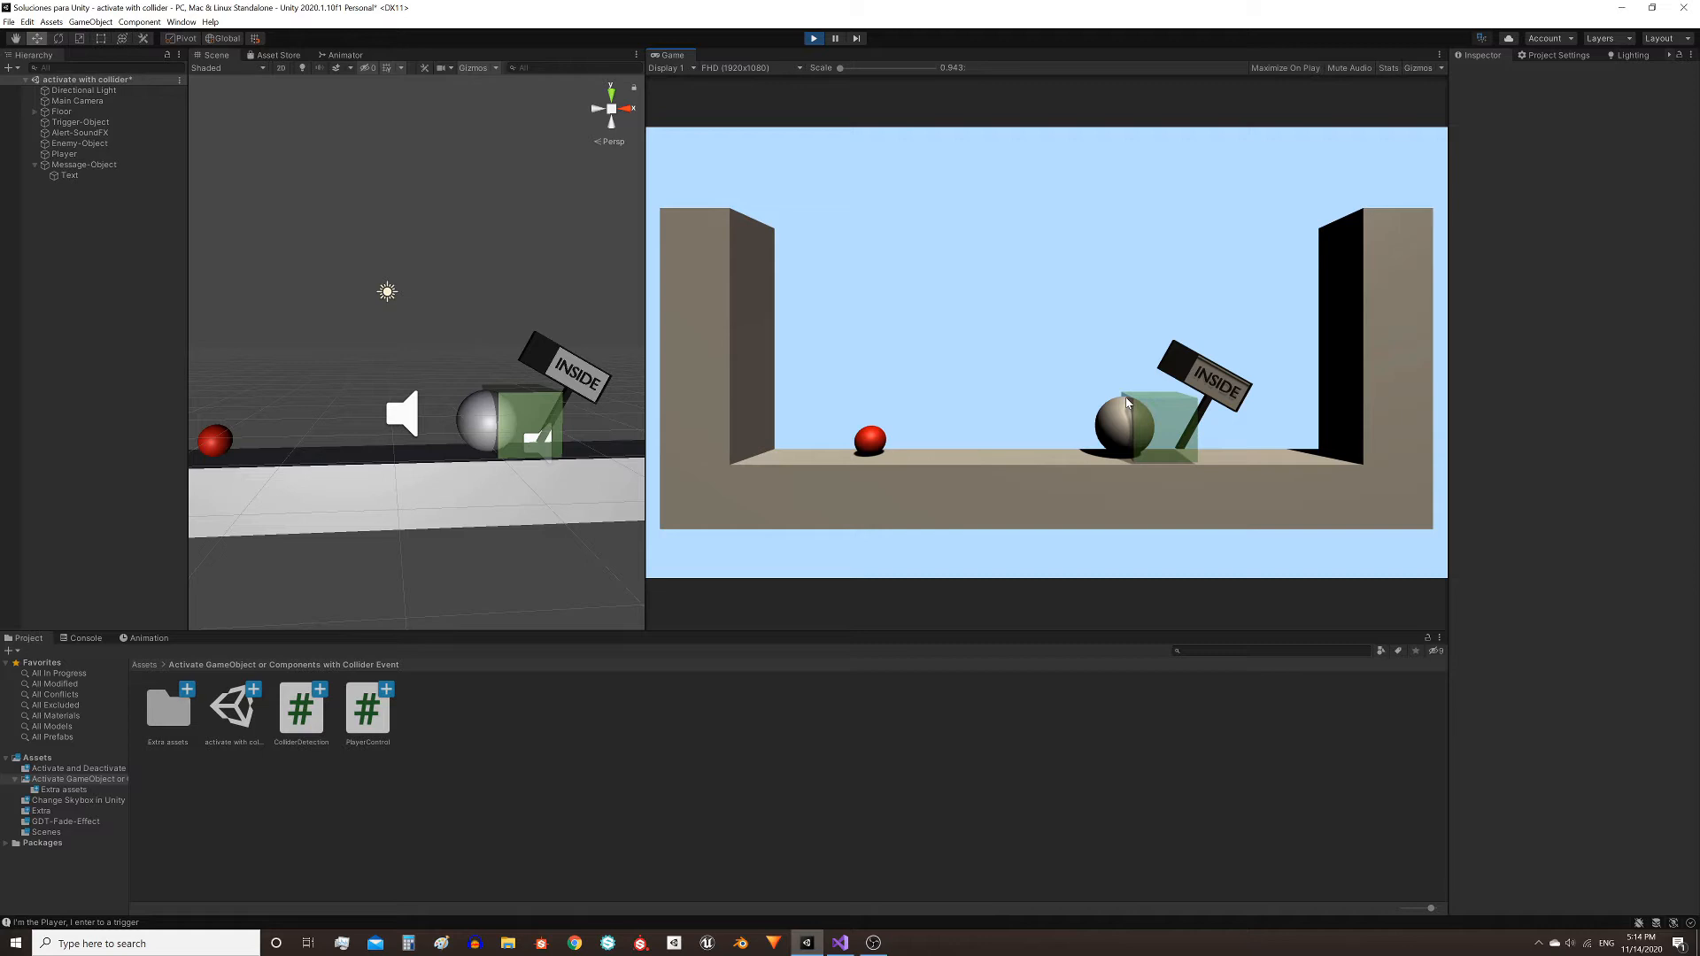
Exit Play mode in Unity, with ColliderDetection.cs open in Visual Studio alongside.
click(78, 121)
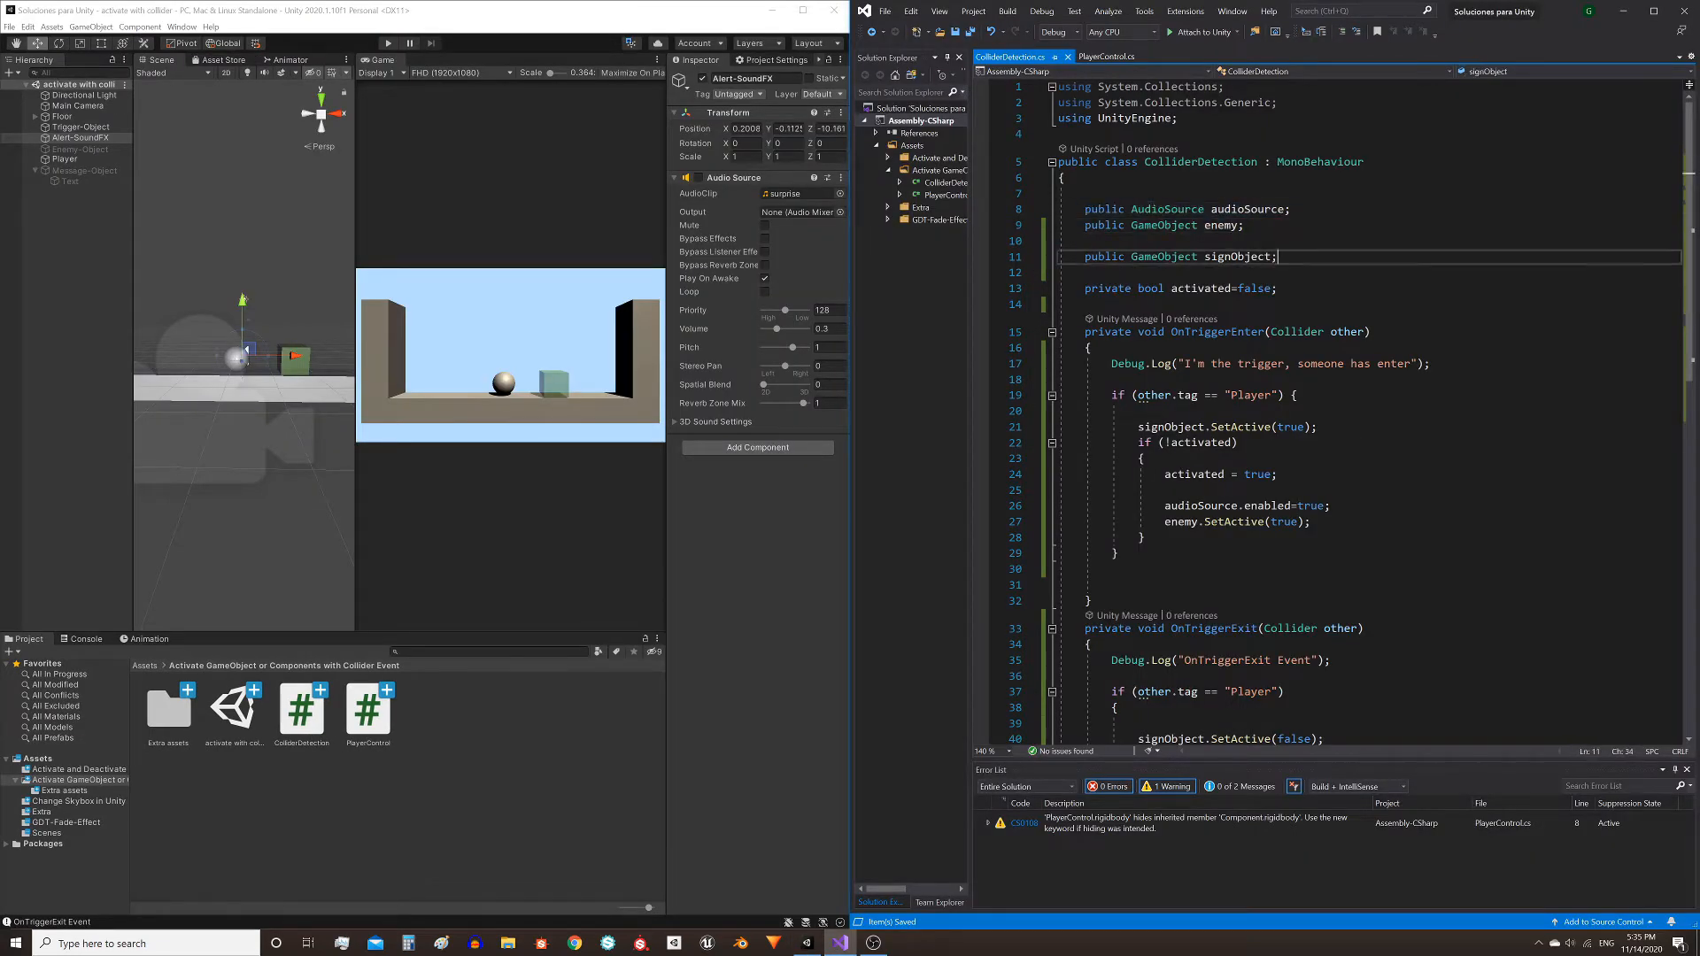
Highlight the enemy and signObject fields, then view Trigger-Object's Collider Detection component.
double_click(1164, 209)
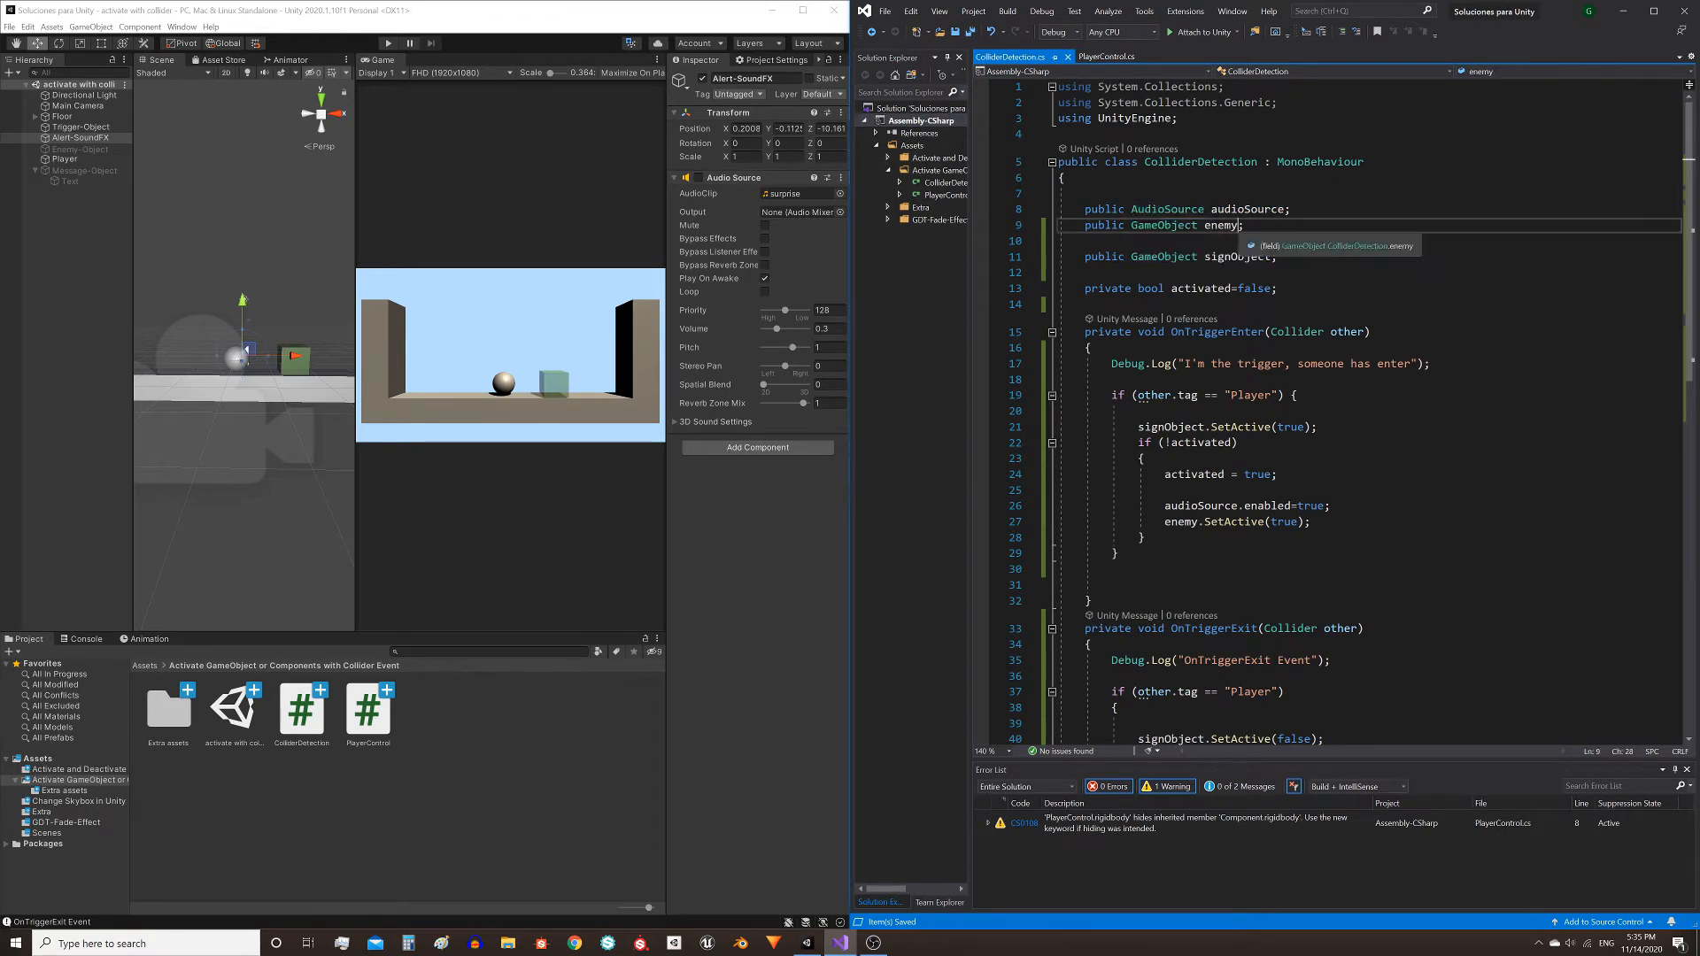
click(1237, 256)
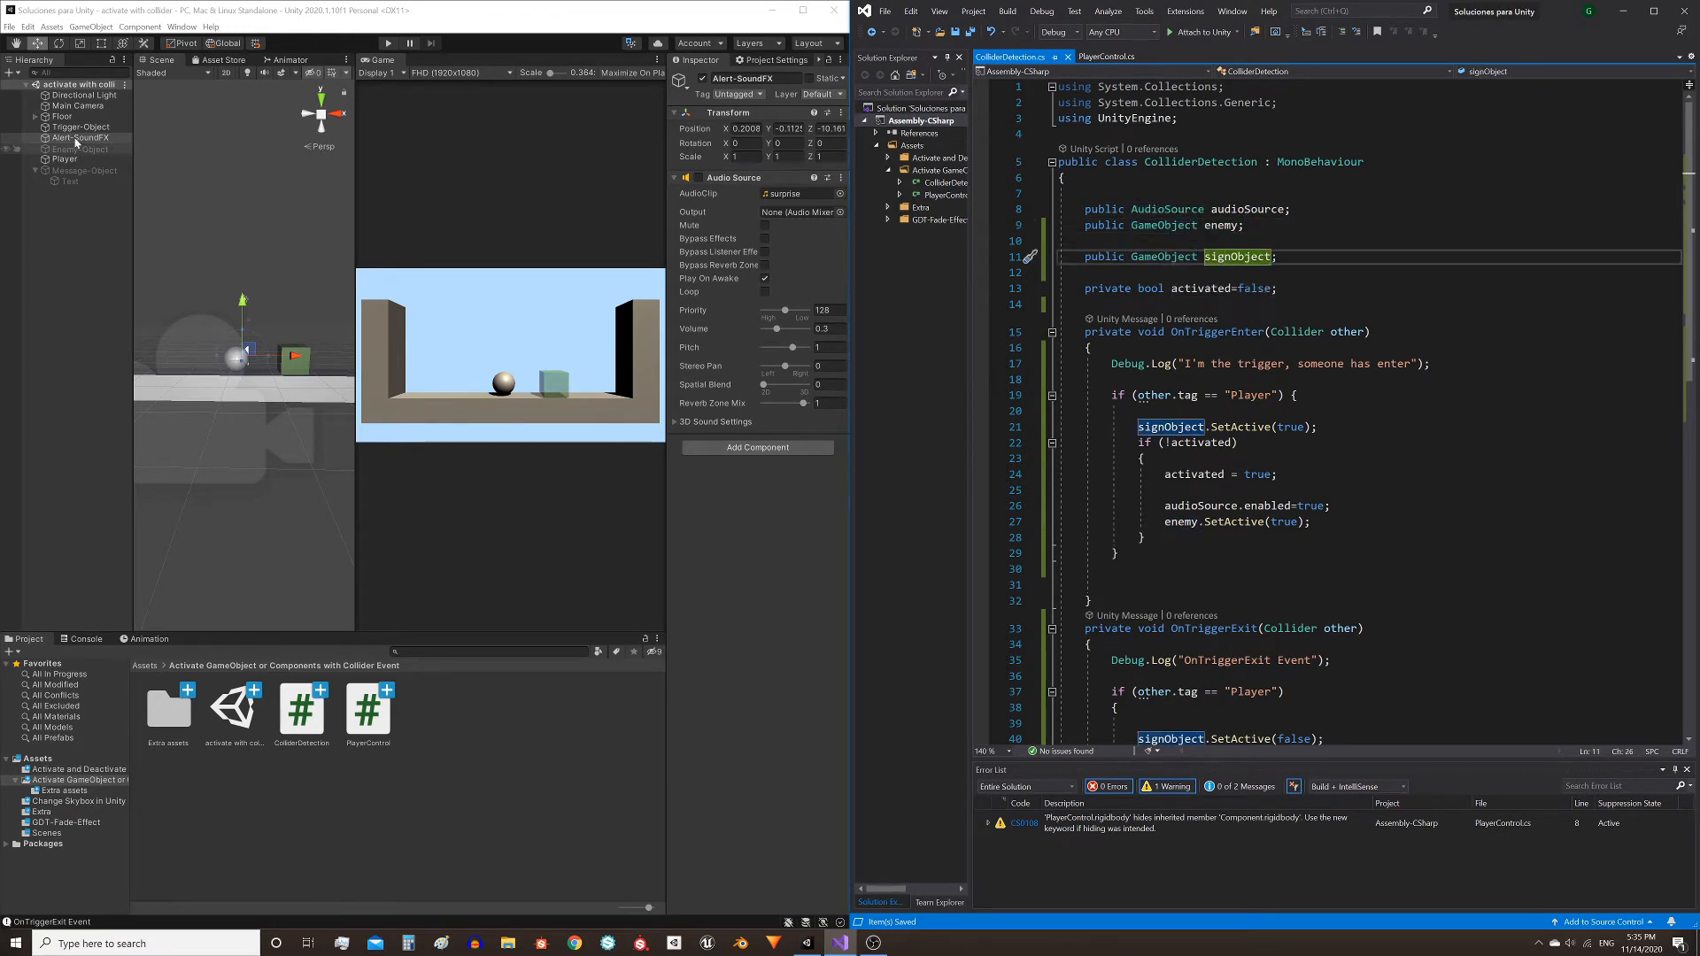
click(81, 127)
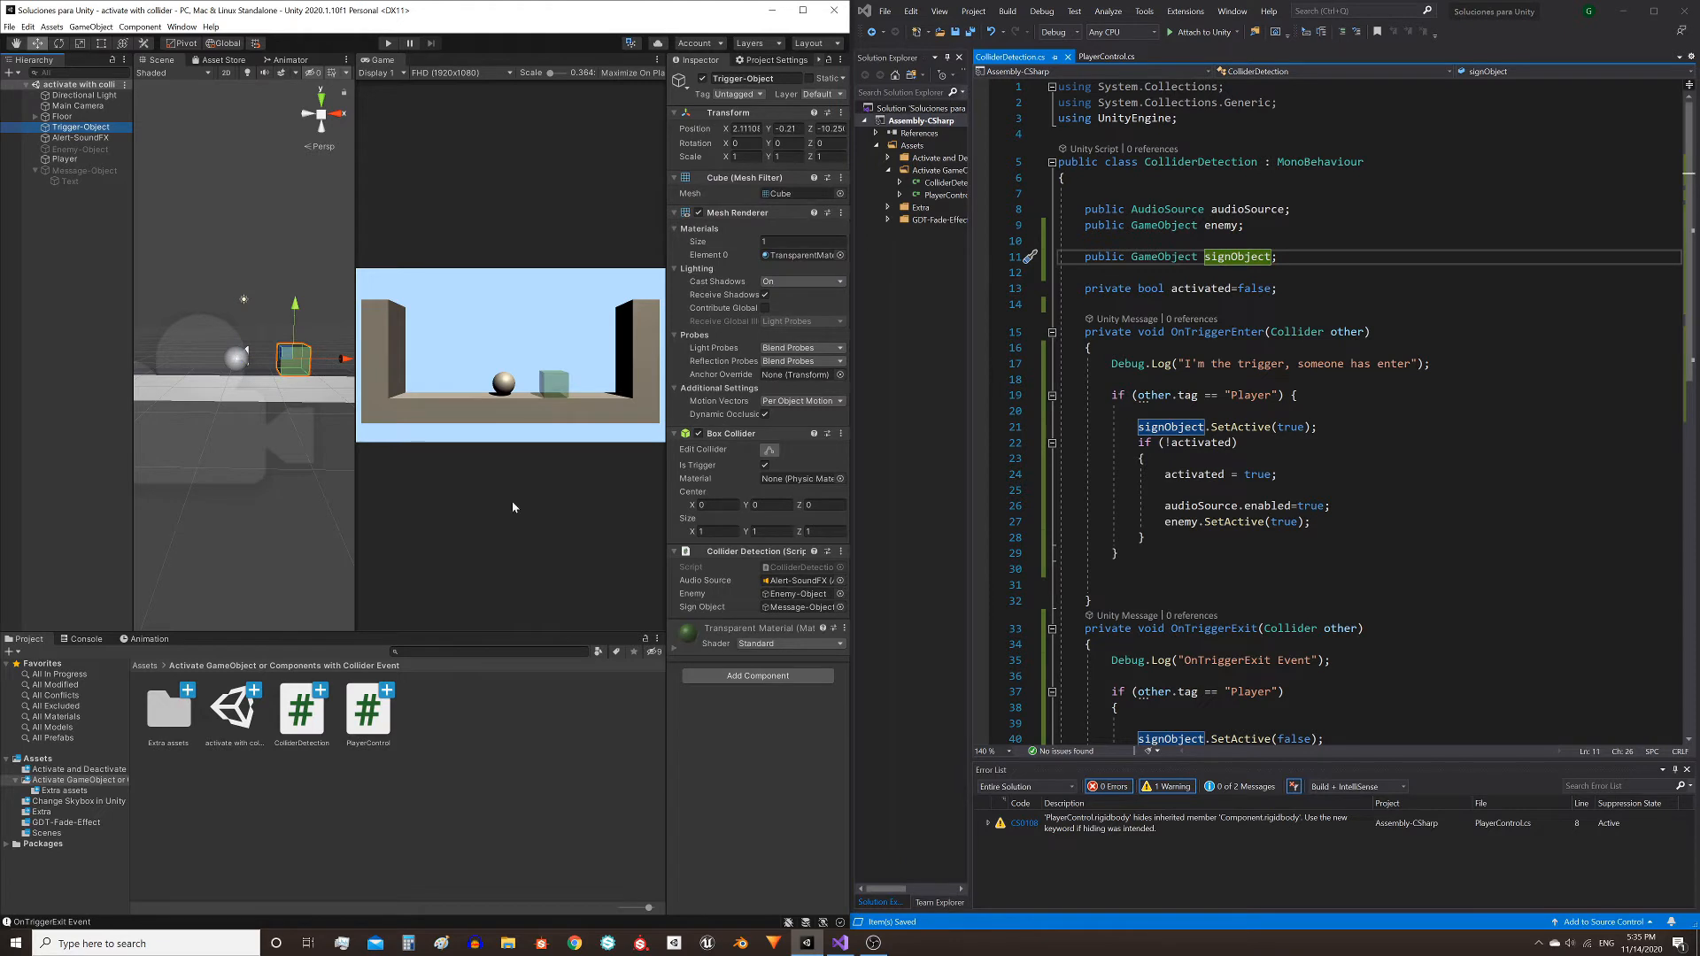
mouse_move(789, 551)
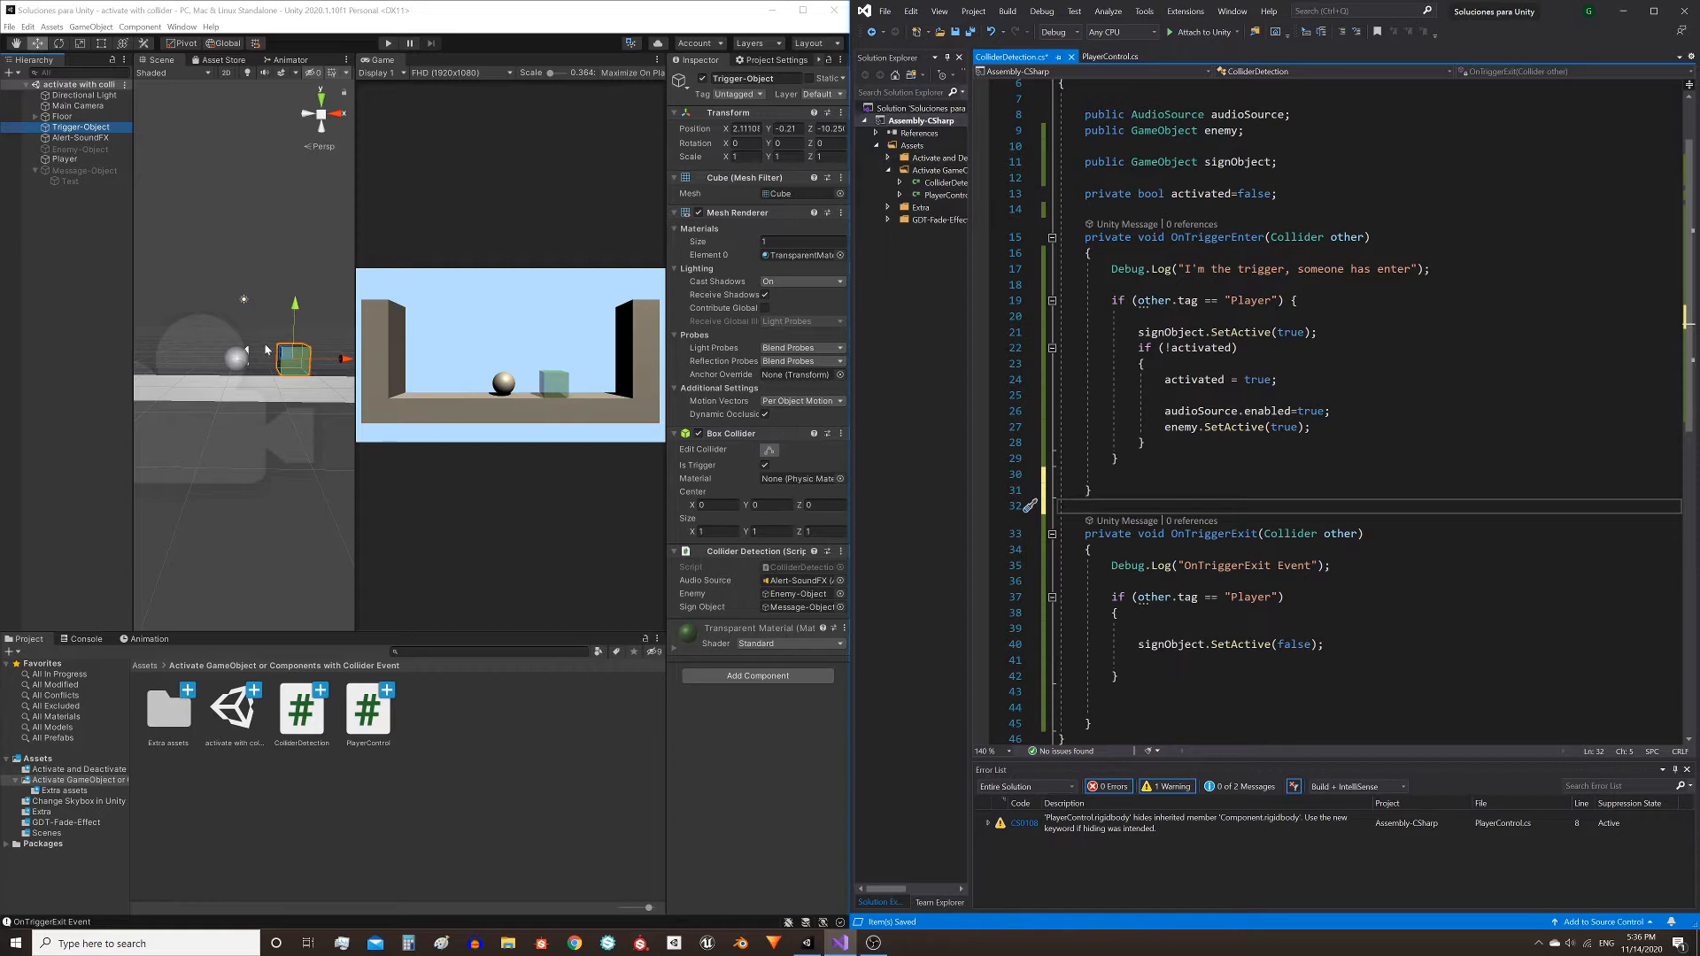
mouse_move(318, 366)
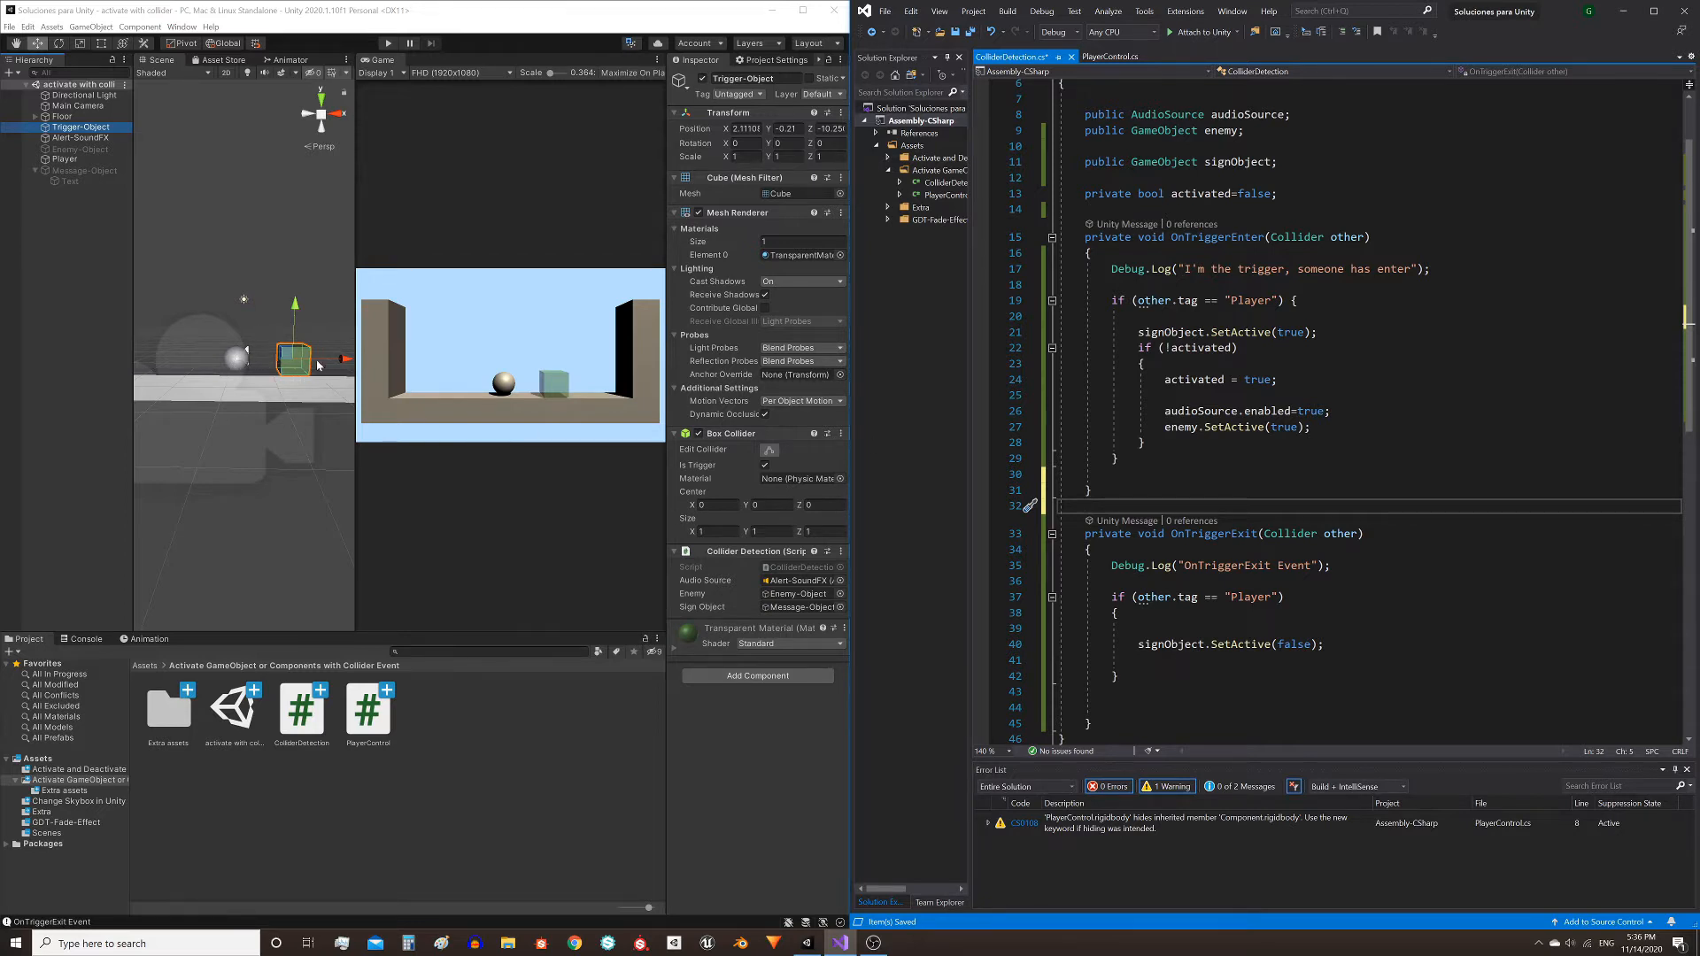
mouse_move(244, 387)
text(private void MyFunction())
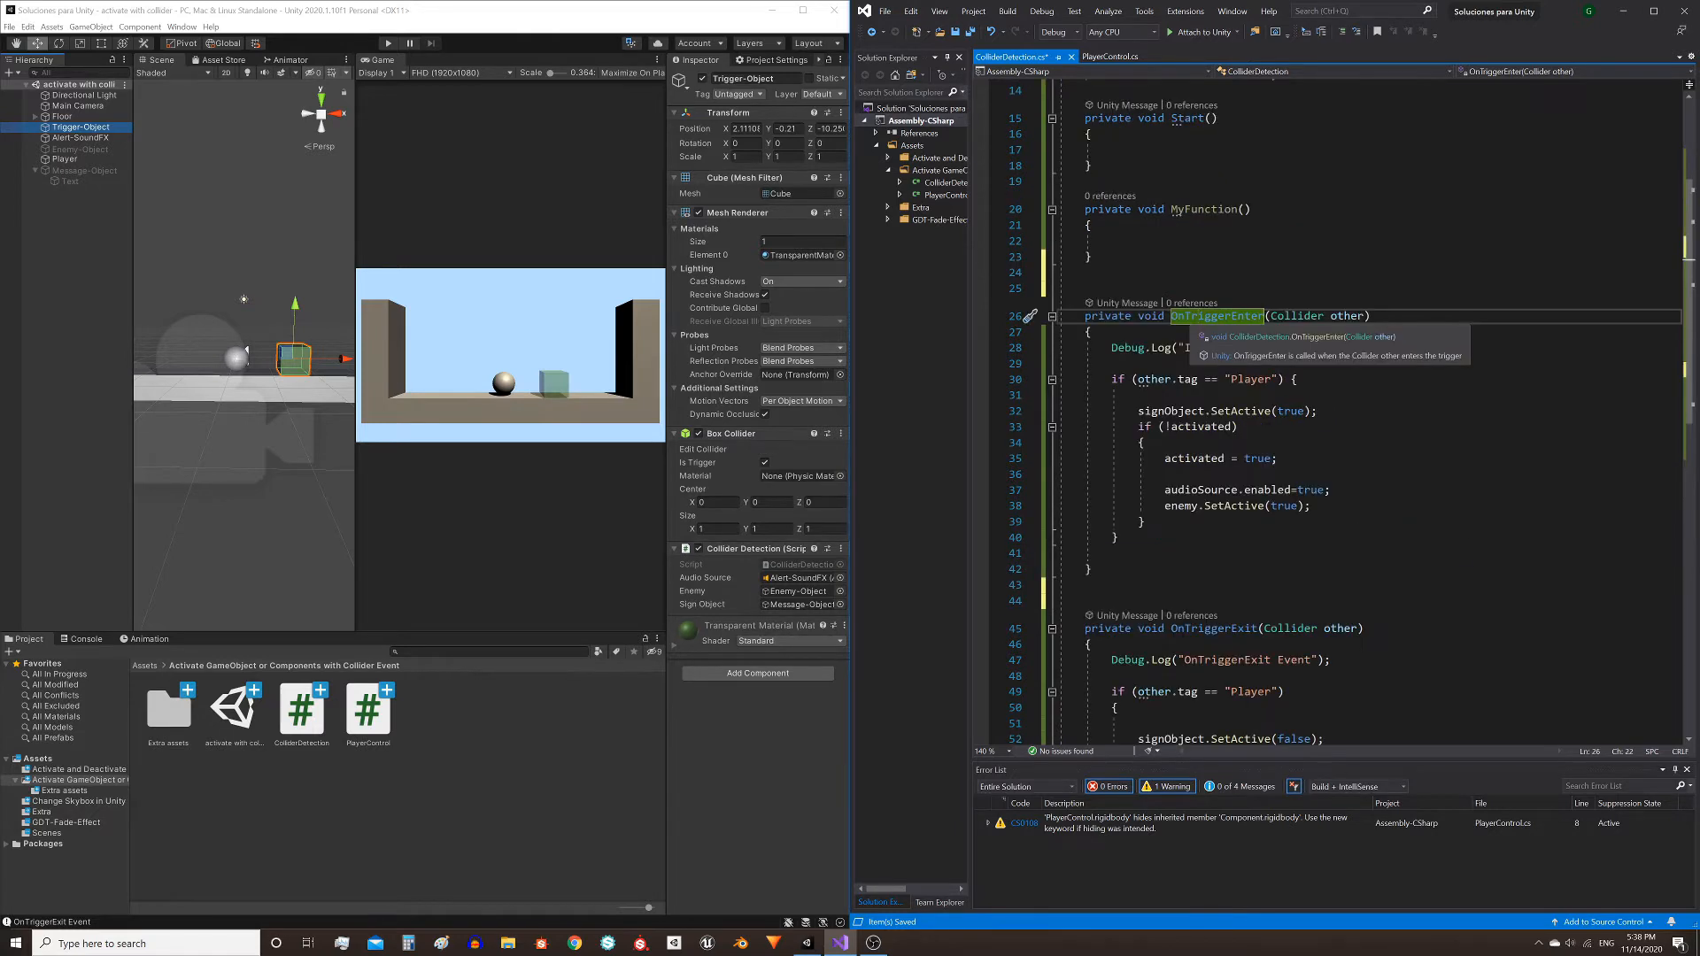
mouse_move(1242, 367)
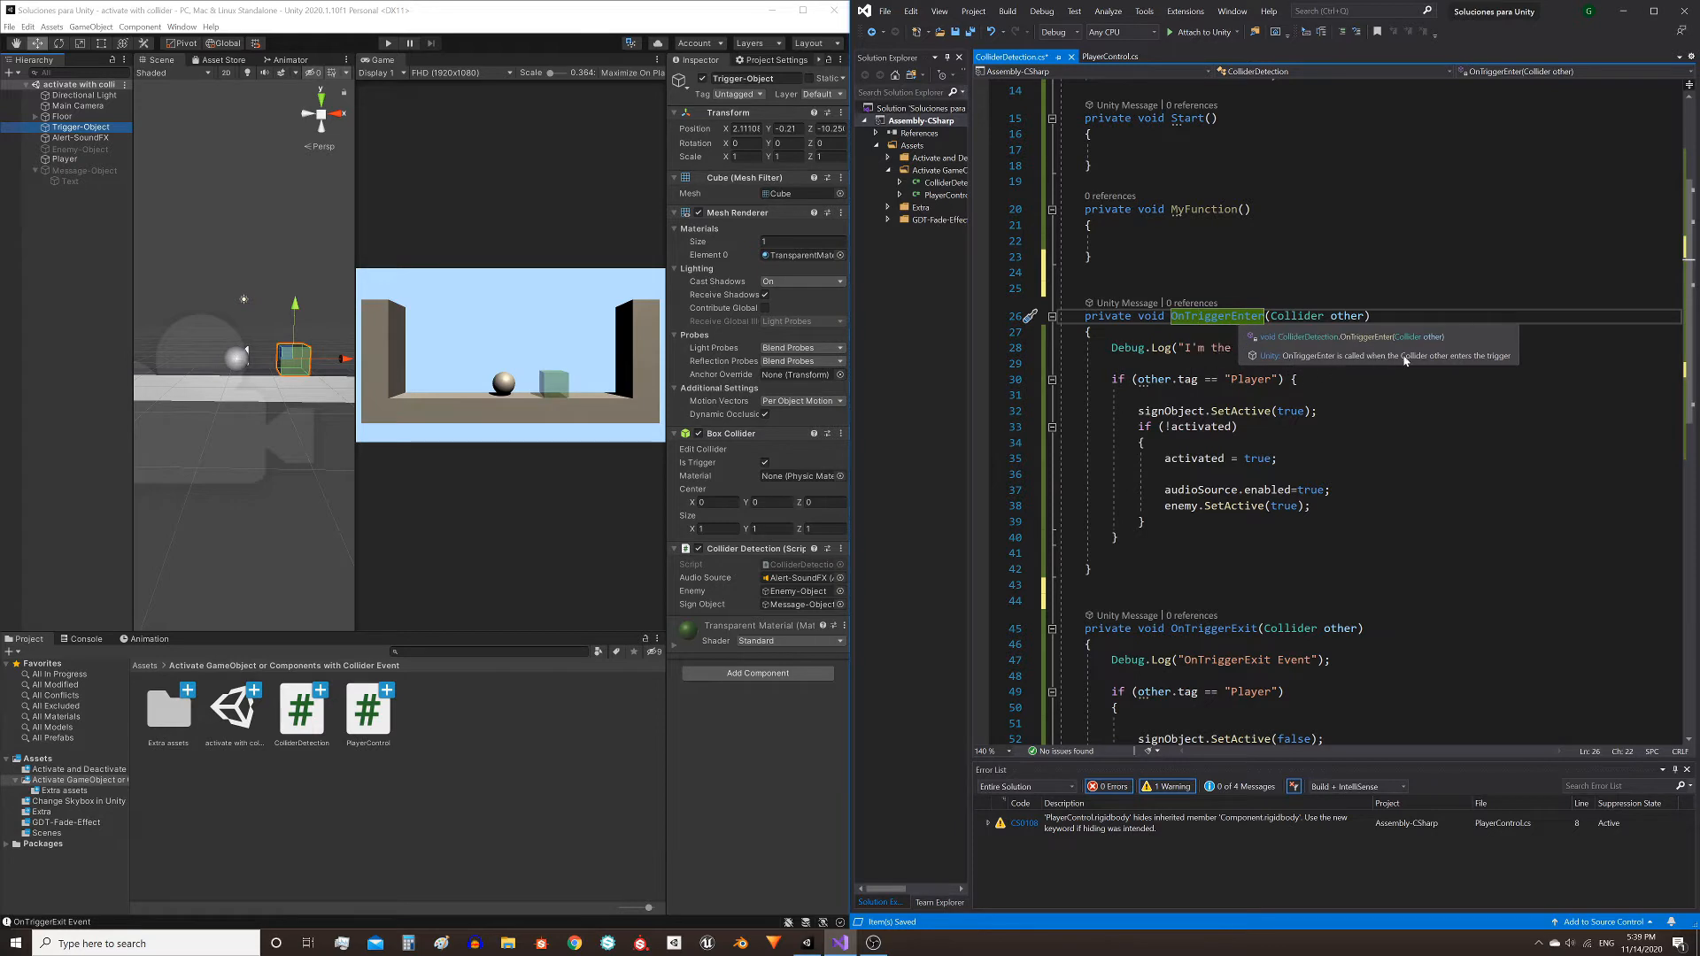
mouse_move(1488, 367)
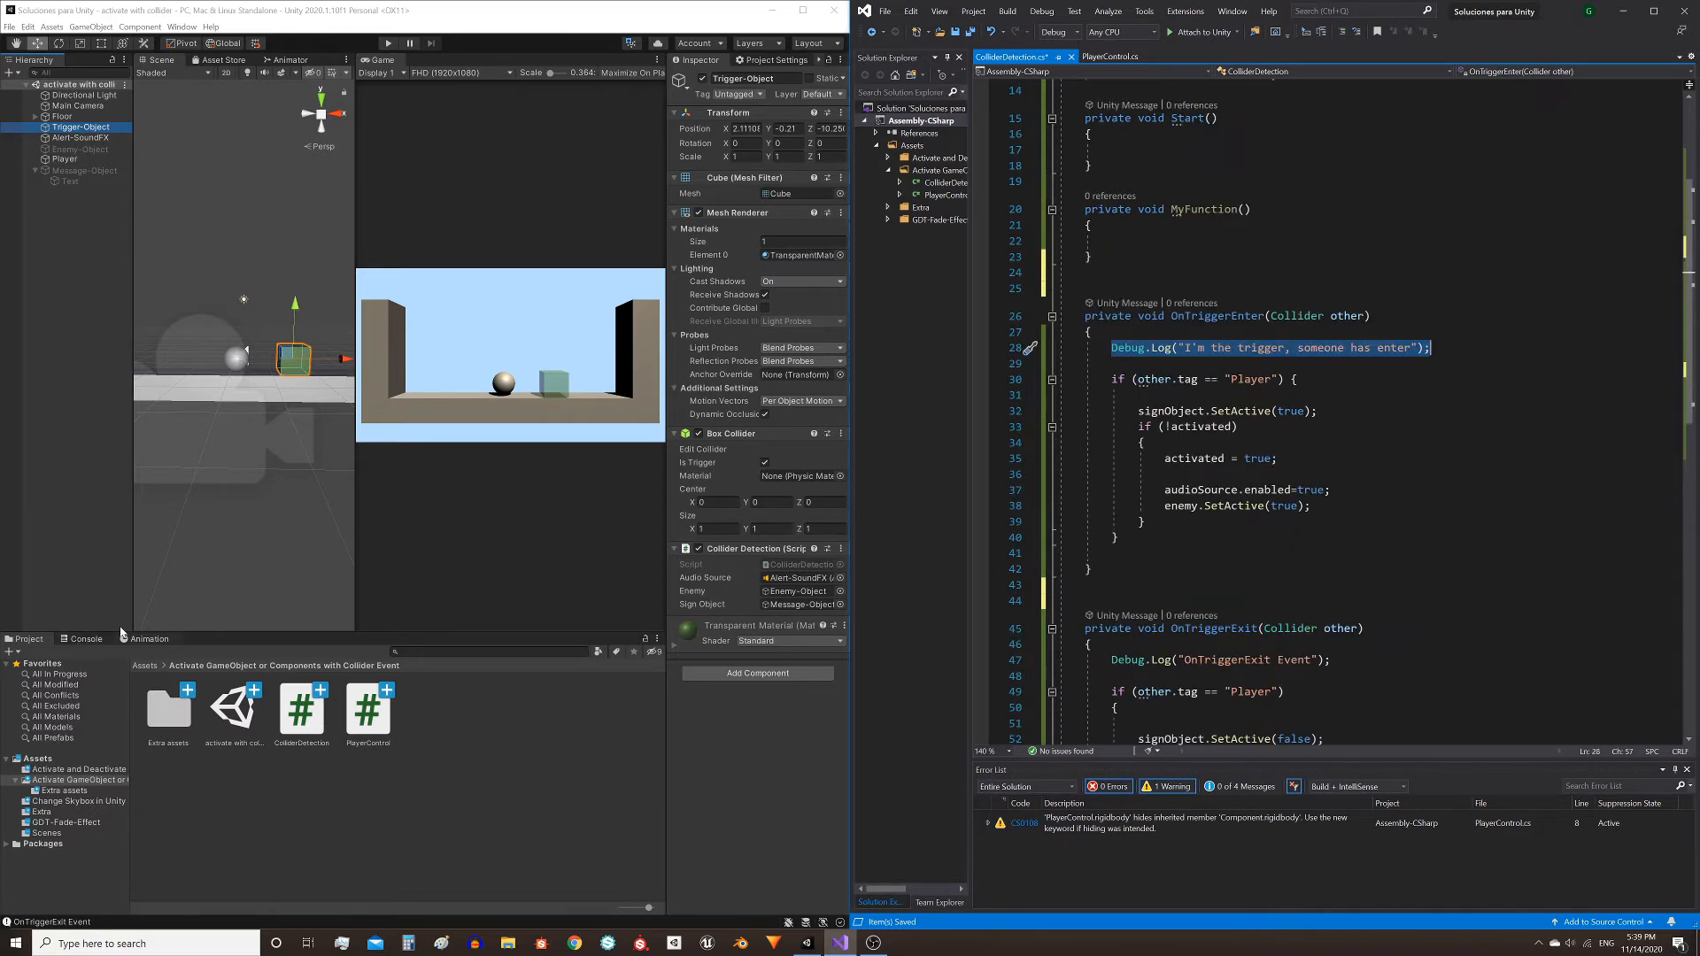
mouse_move(1280, 357)
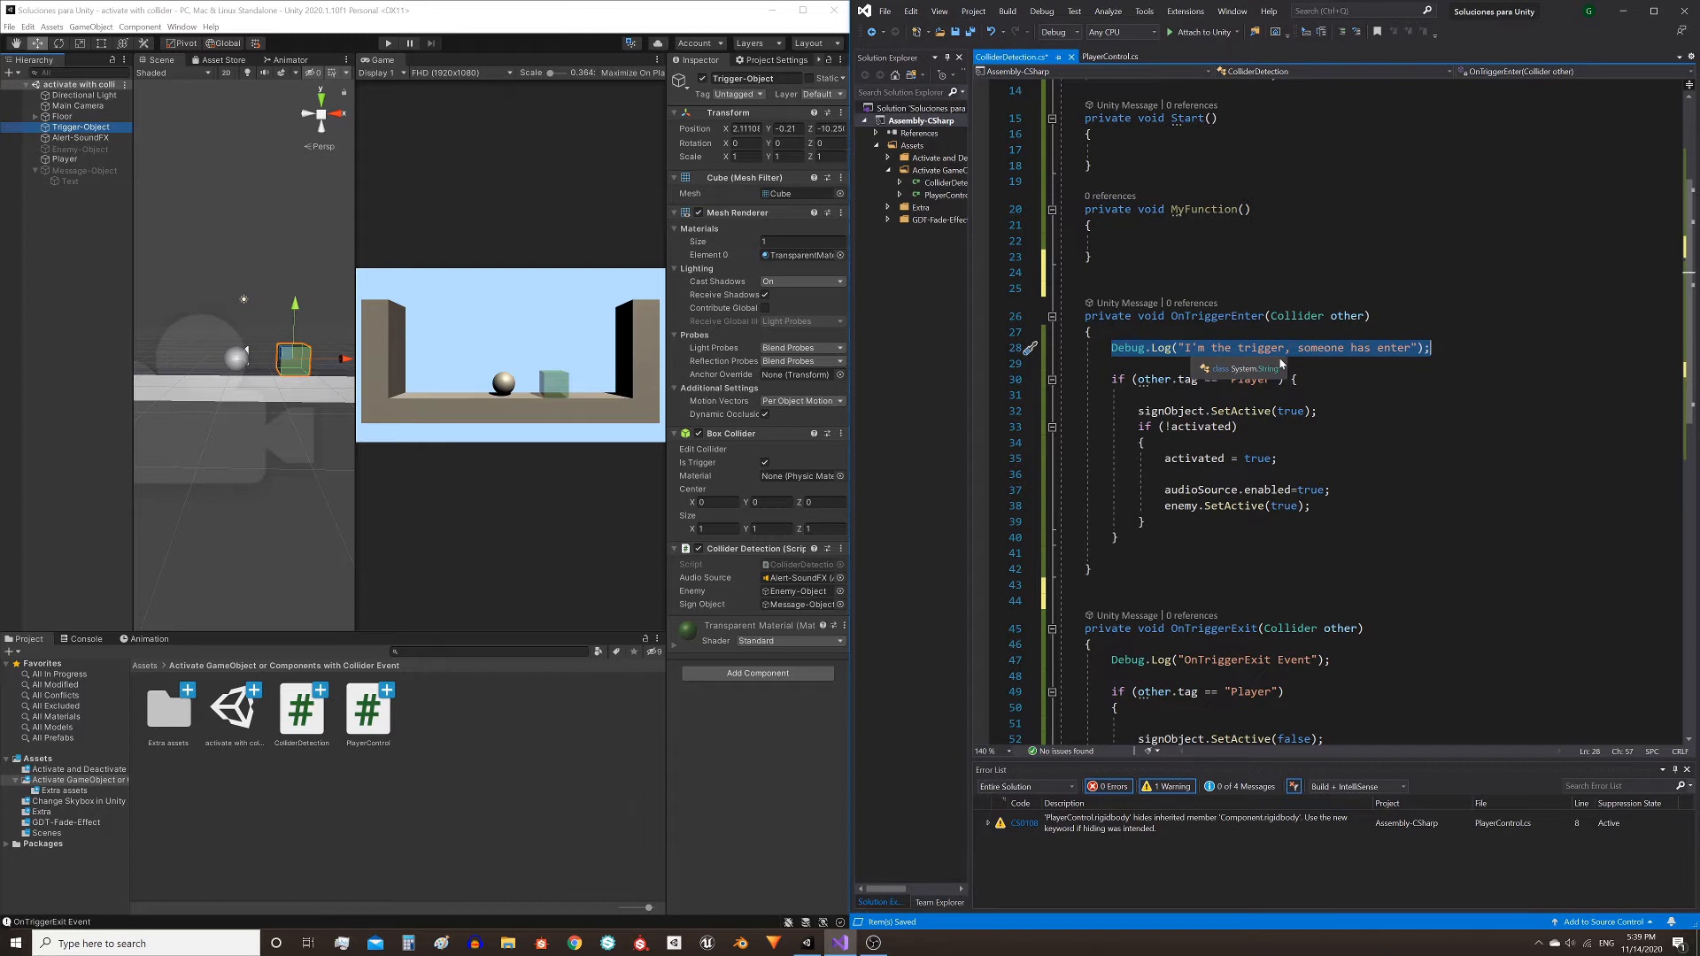
Scroll the OnTriggerEnter code and select Player in the Hierarchy to show its components.
scroll(down, 3)
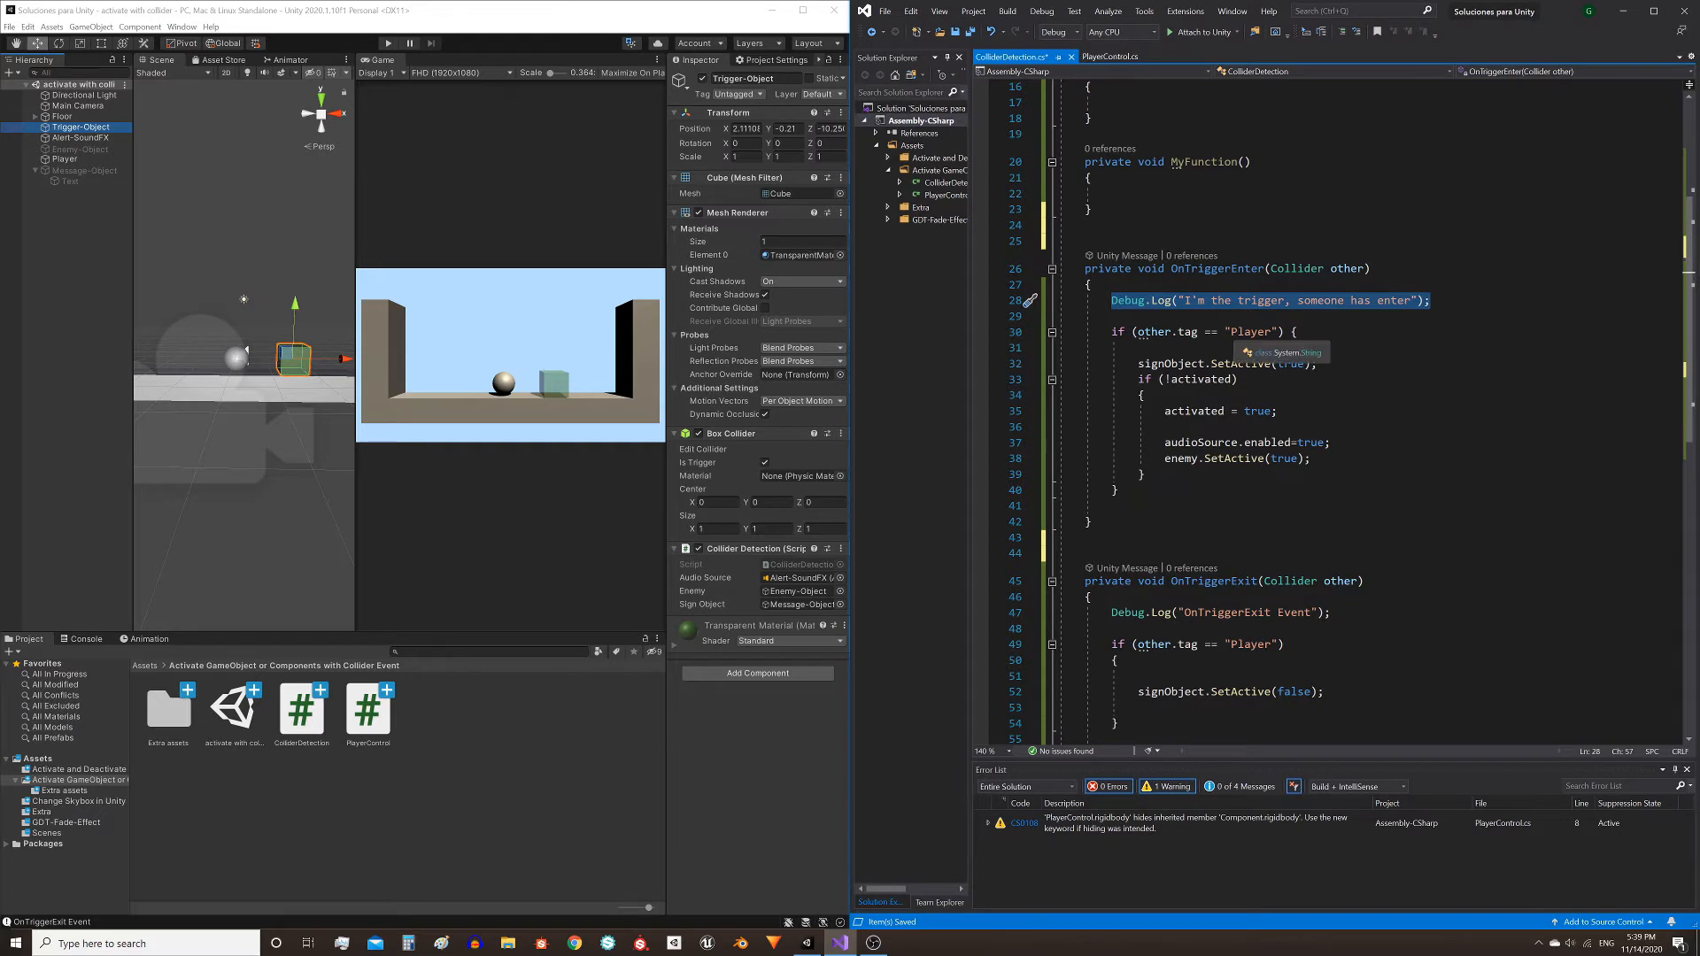
mouse_move(184, 730)
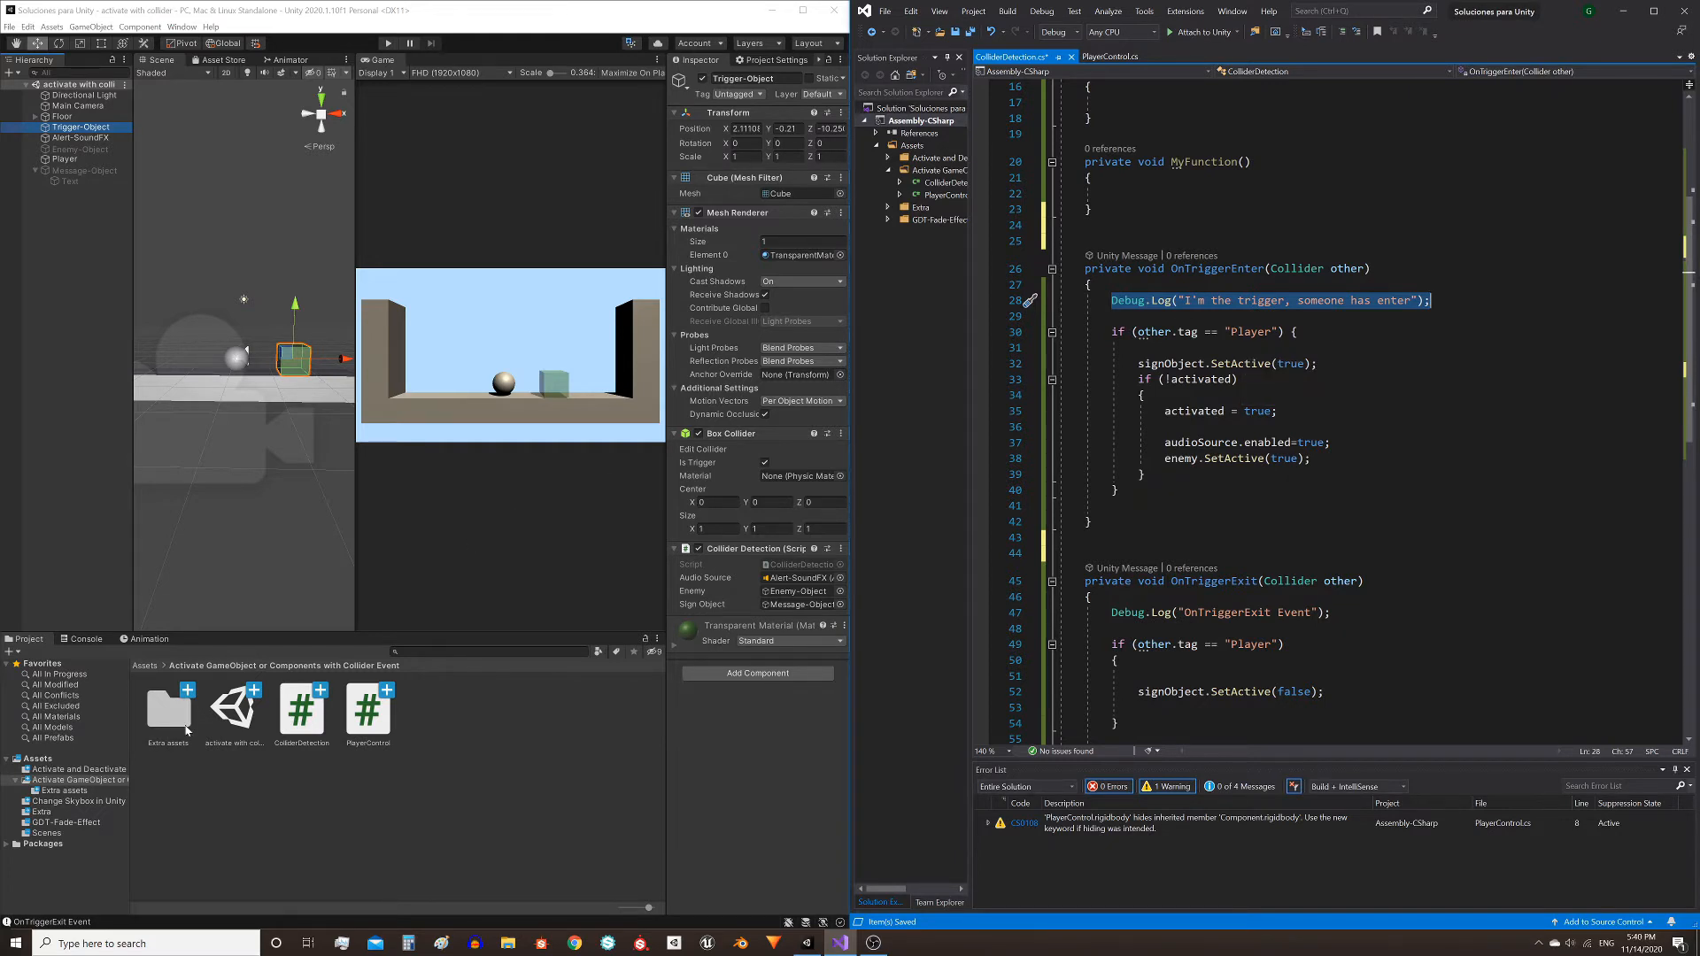
mouse_move(551, 410)
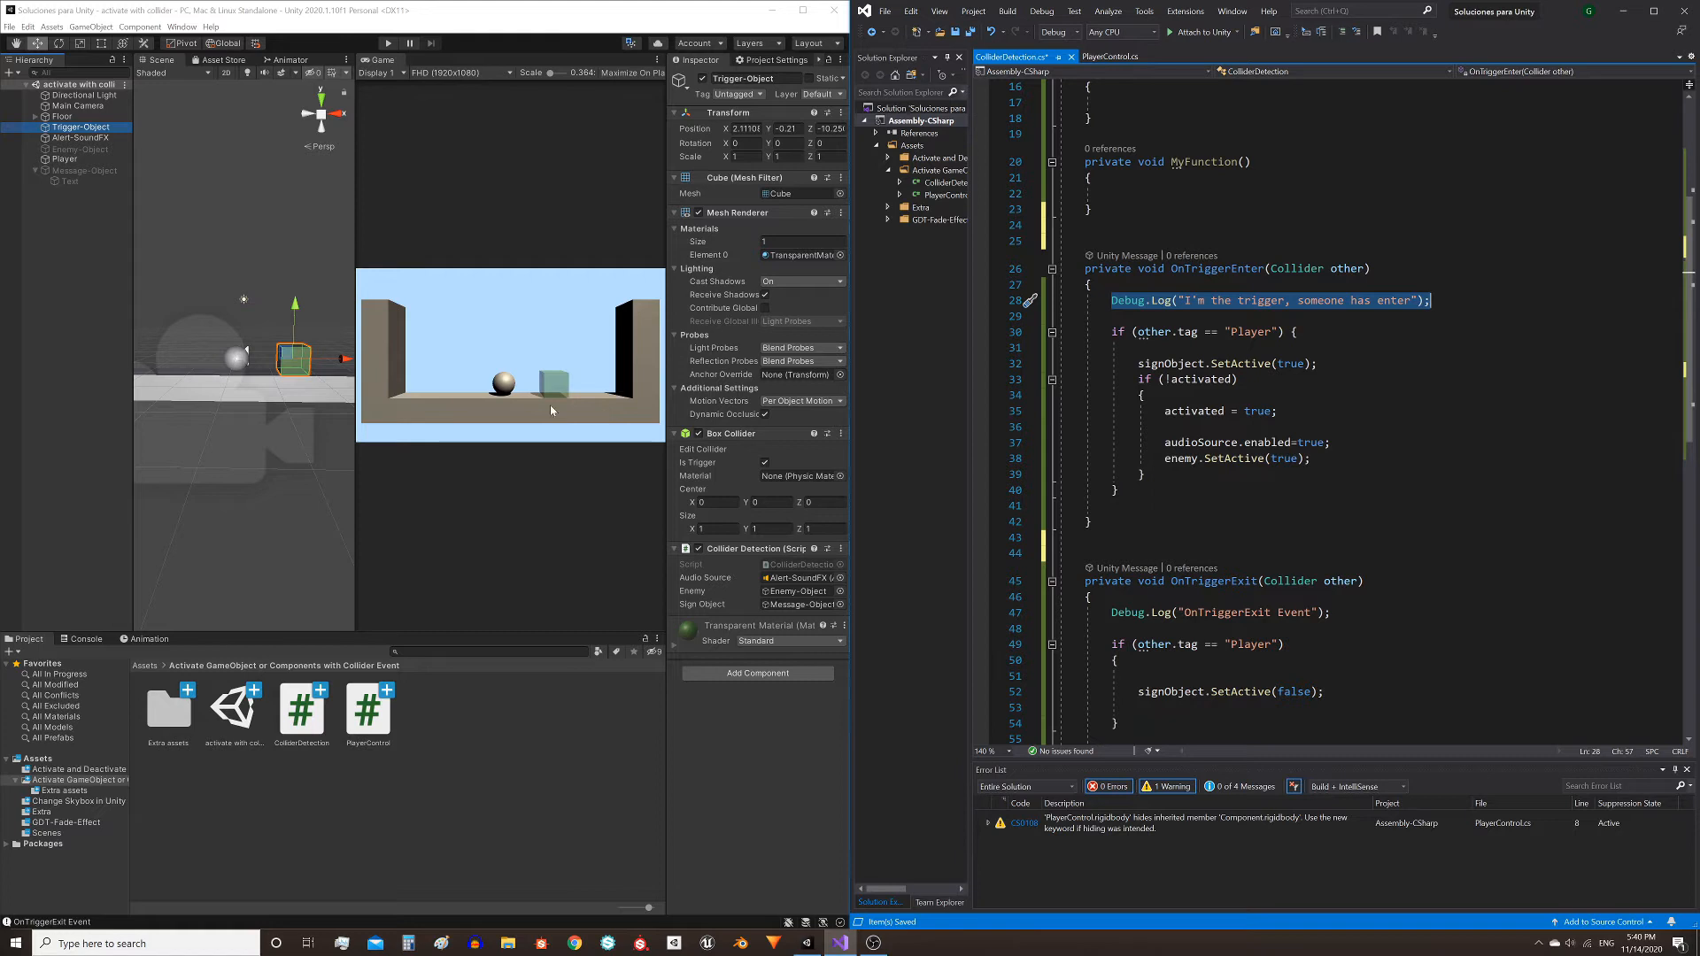
mouse_move(219, 131)
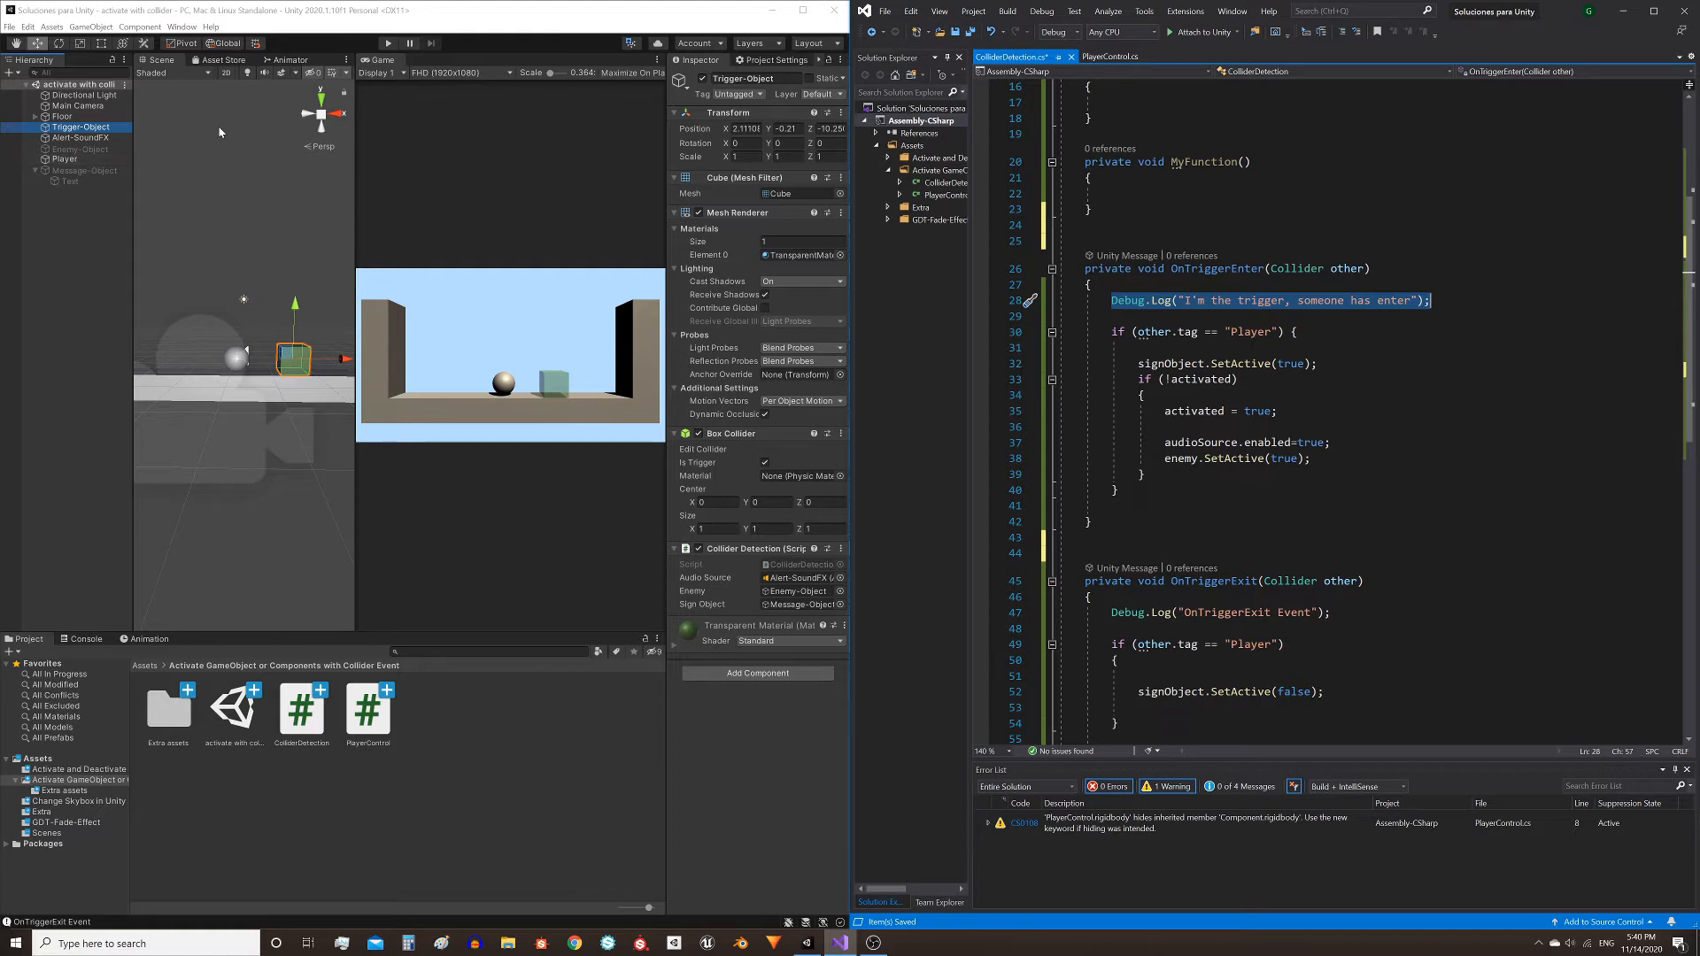
mouse_move(243, 179)
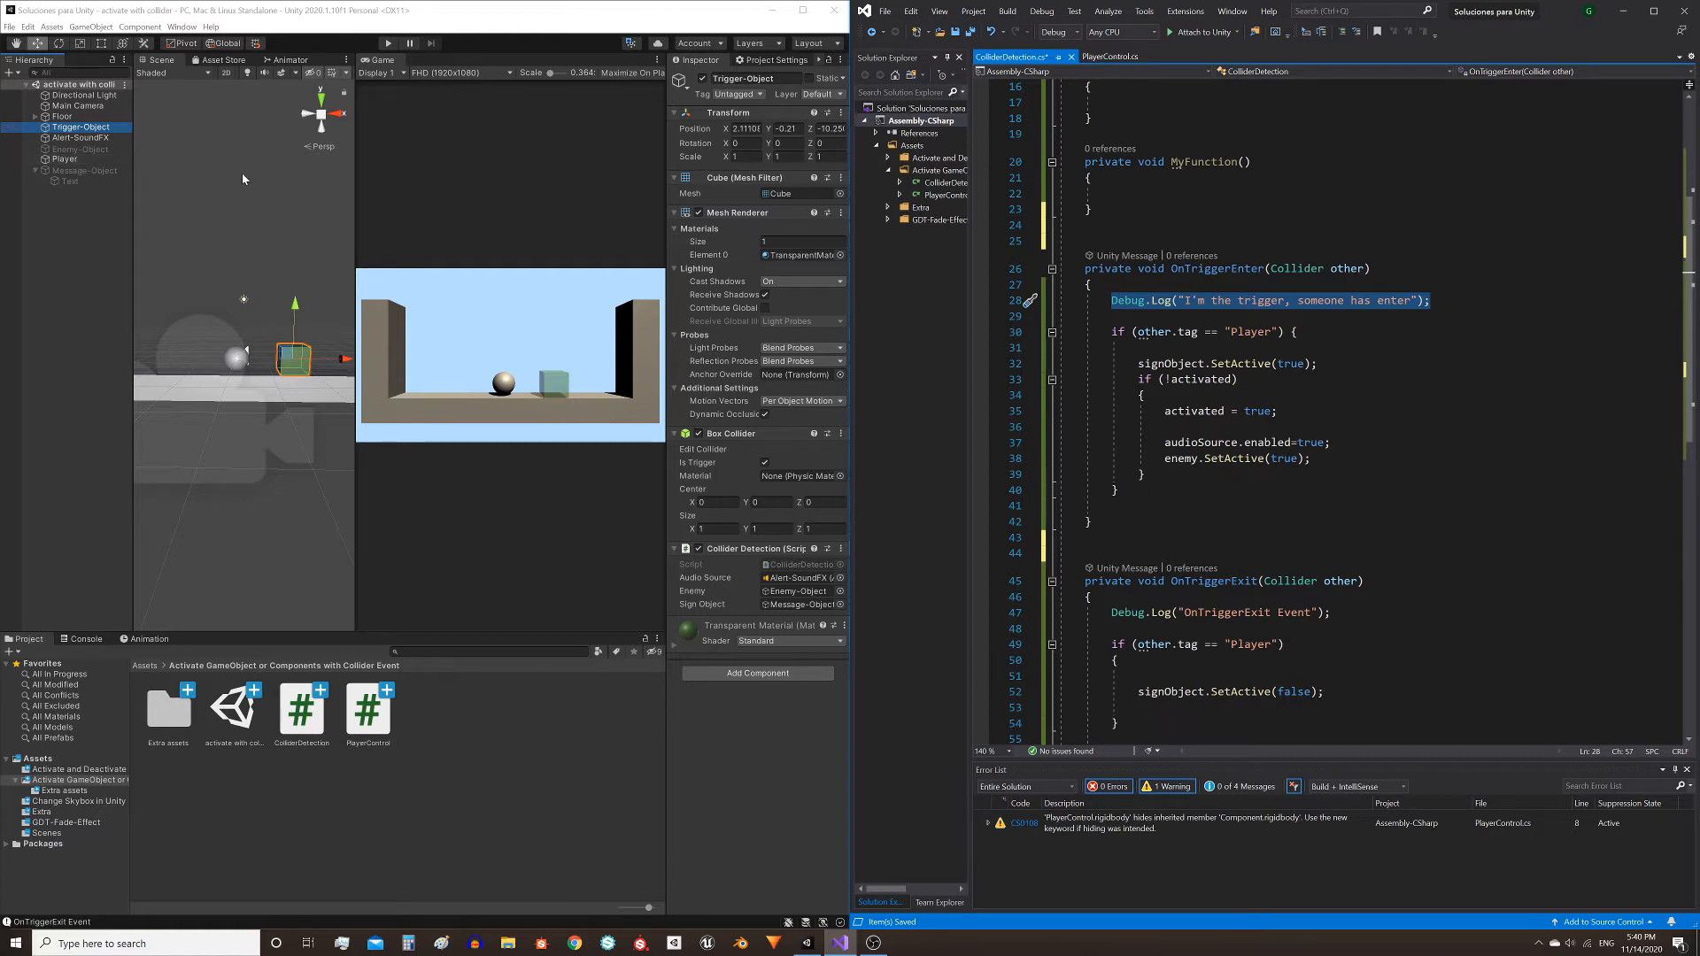
click(65, 159)
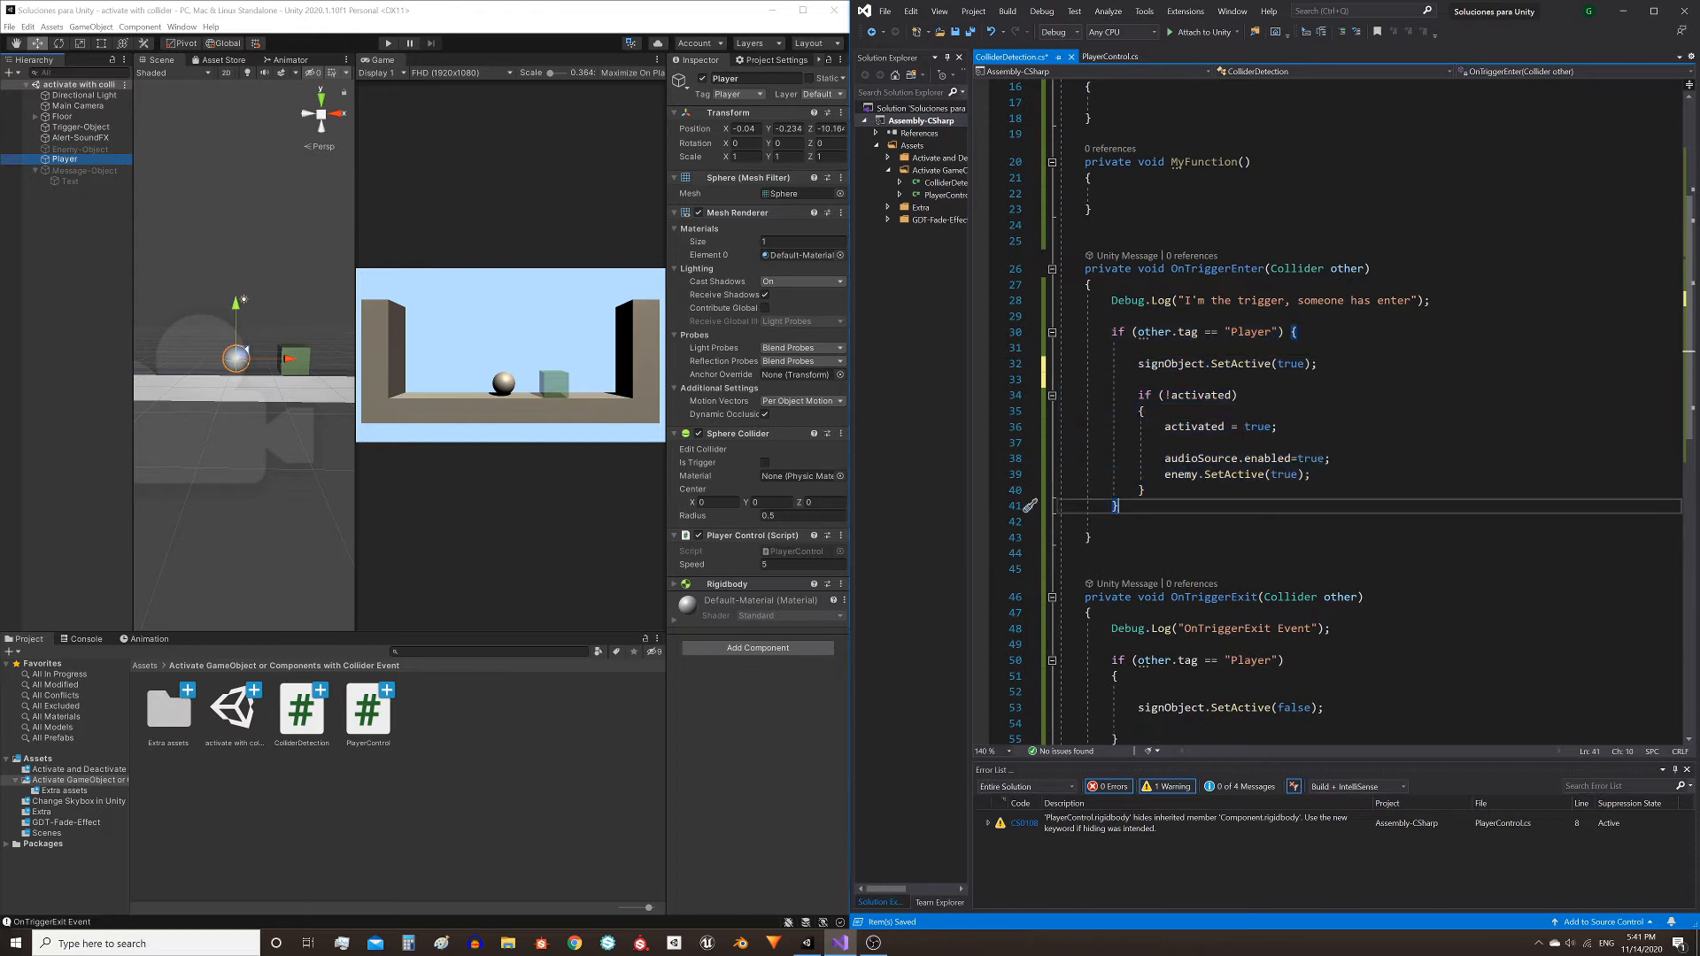
double_click(1185, 332)
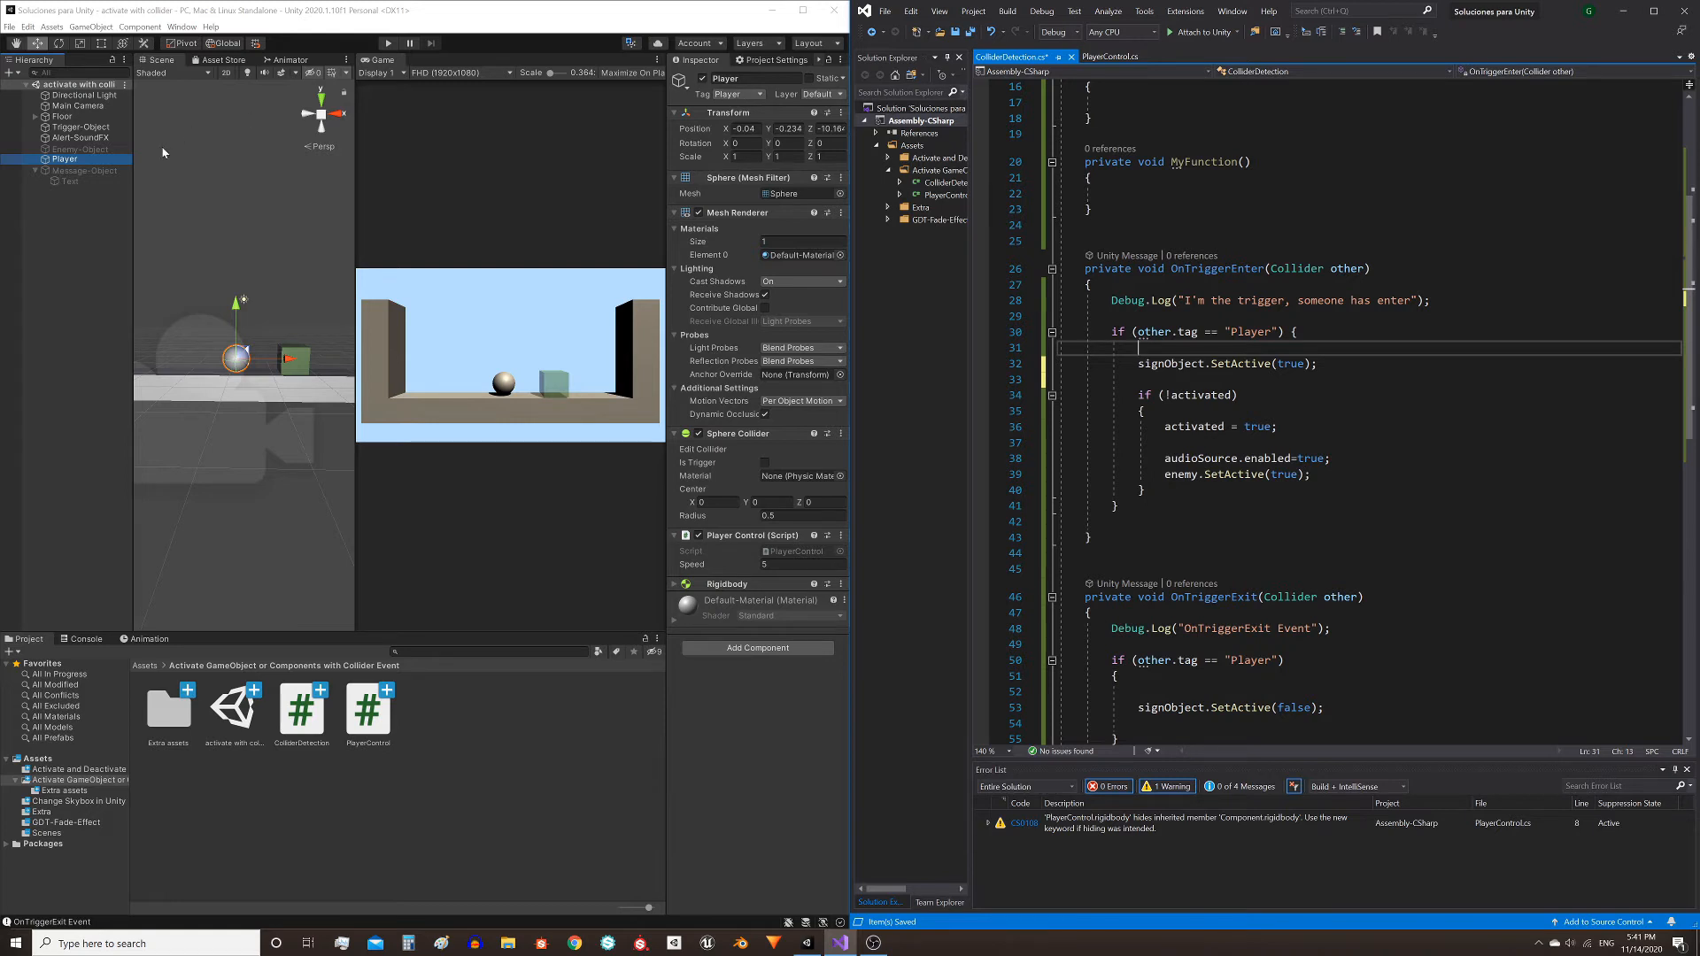
mouse_move(607, 402)
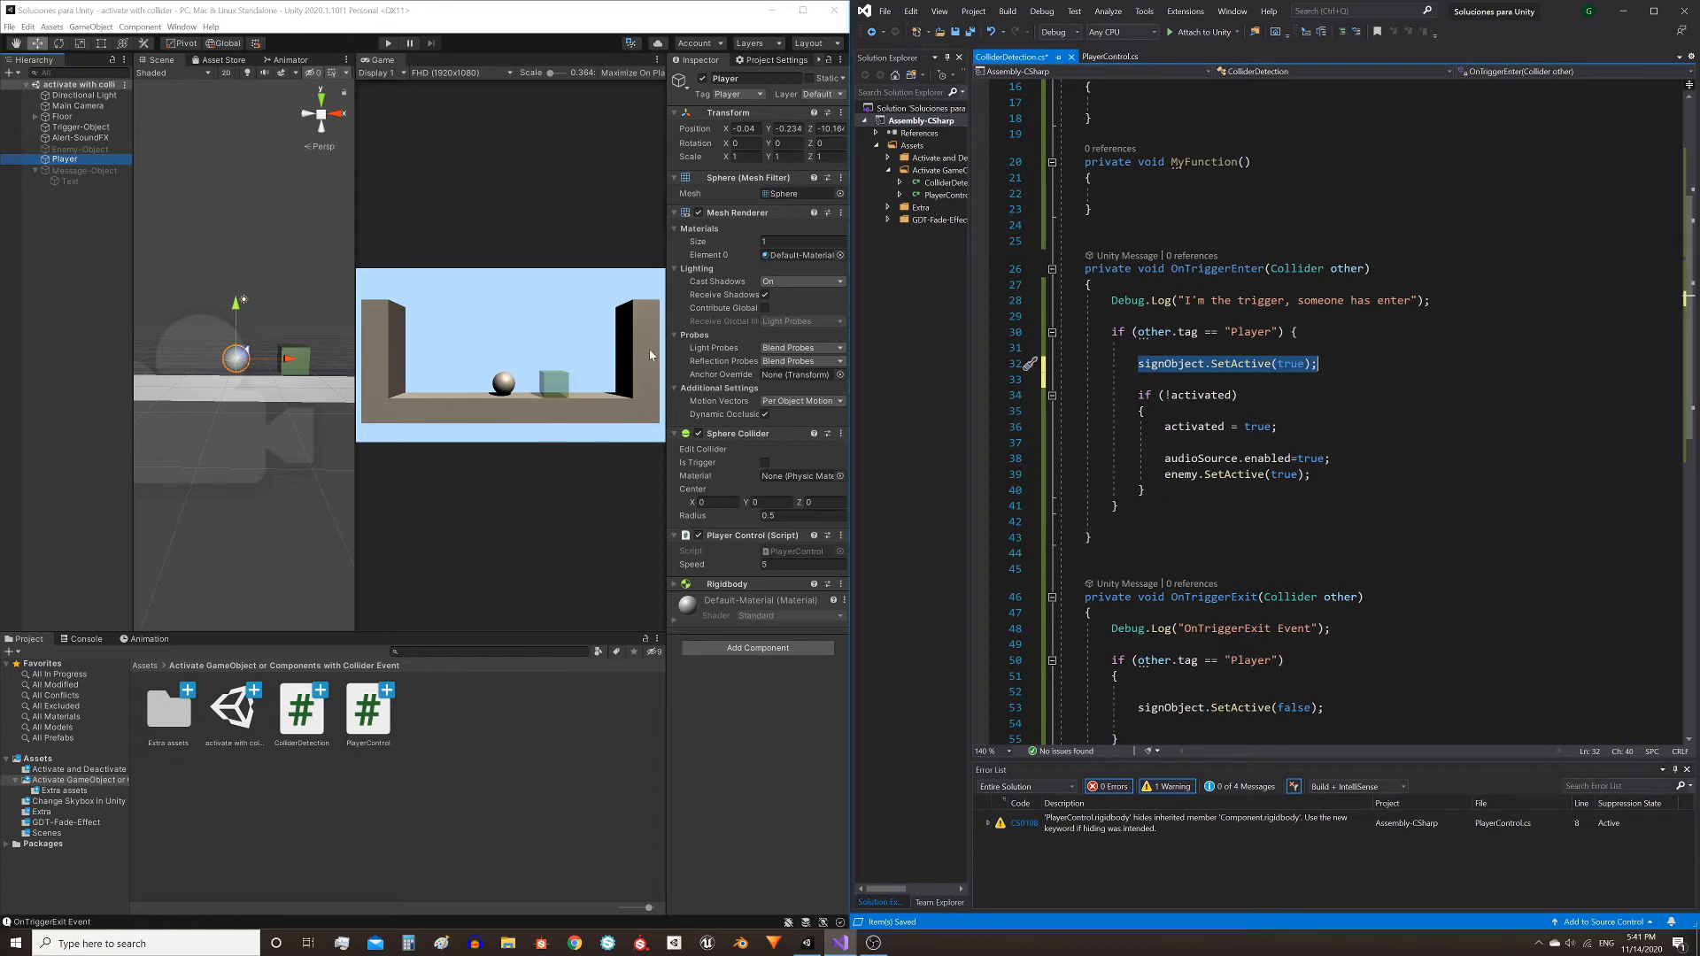
mouse_move(495, 412)
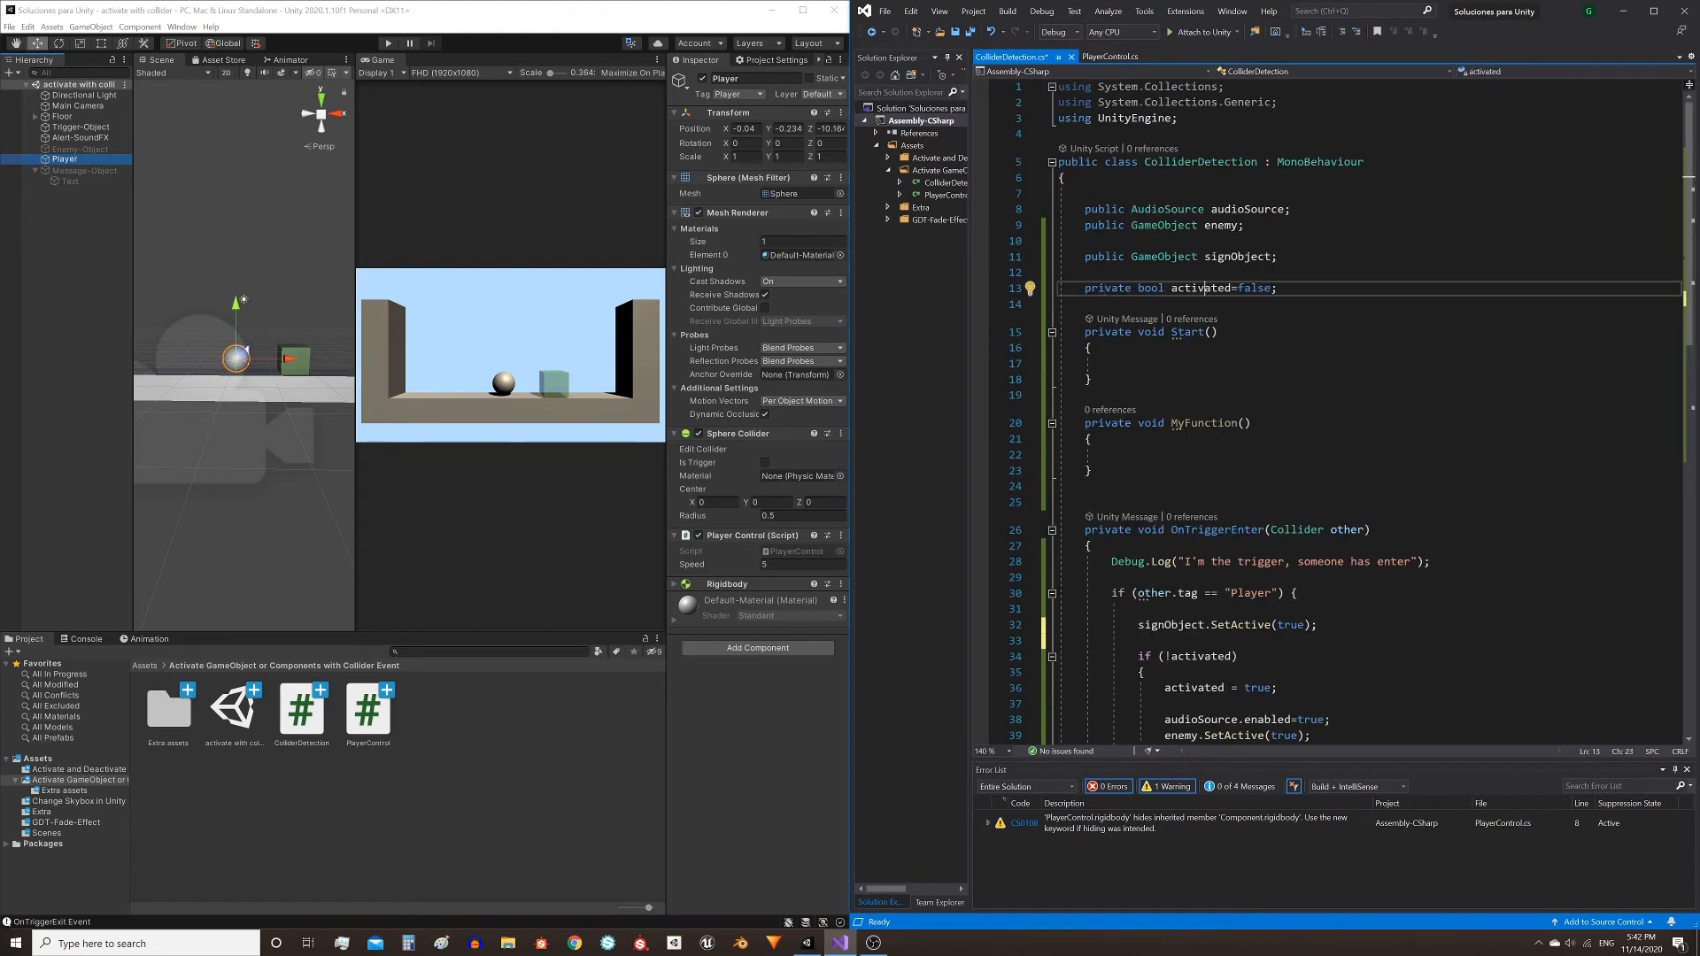
mouse_move(1207, 287)
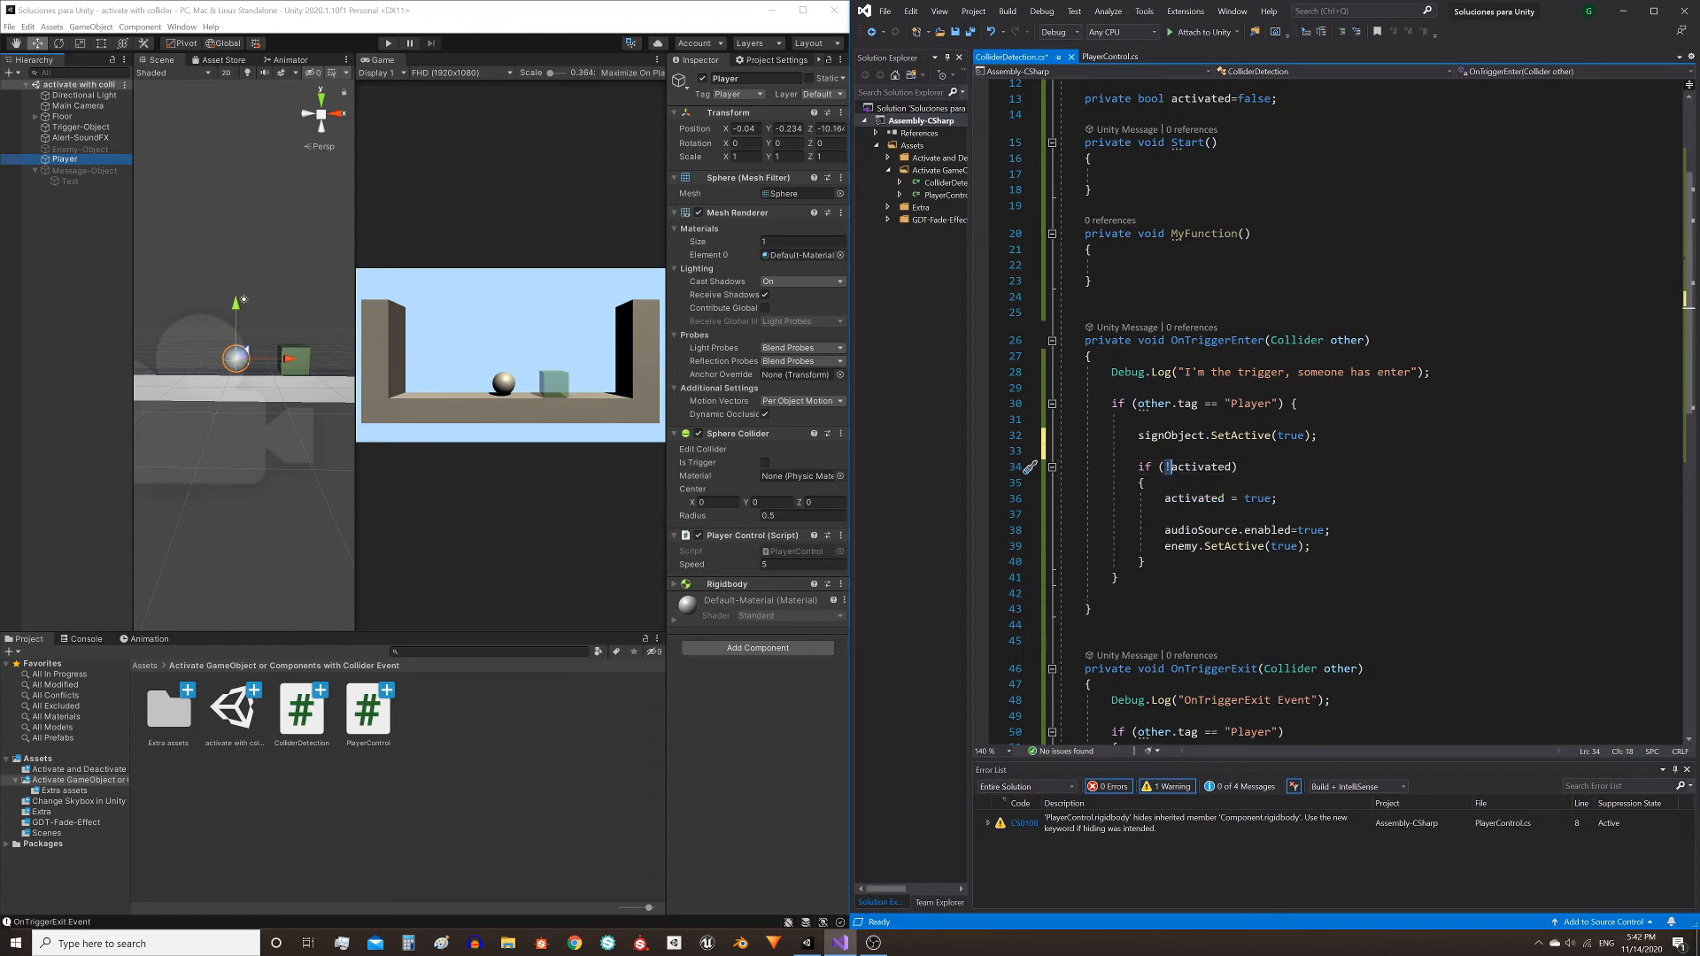
double_click(1197, 466)
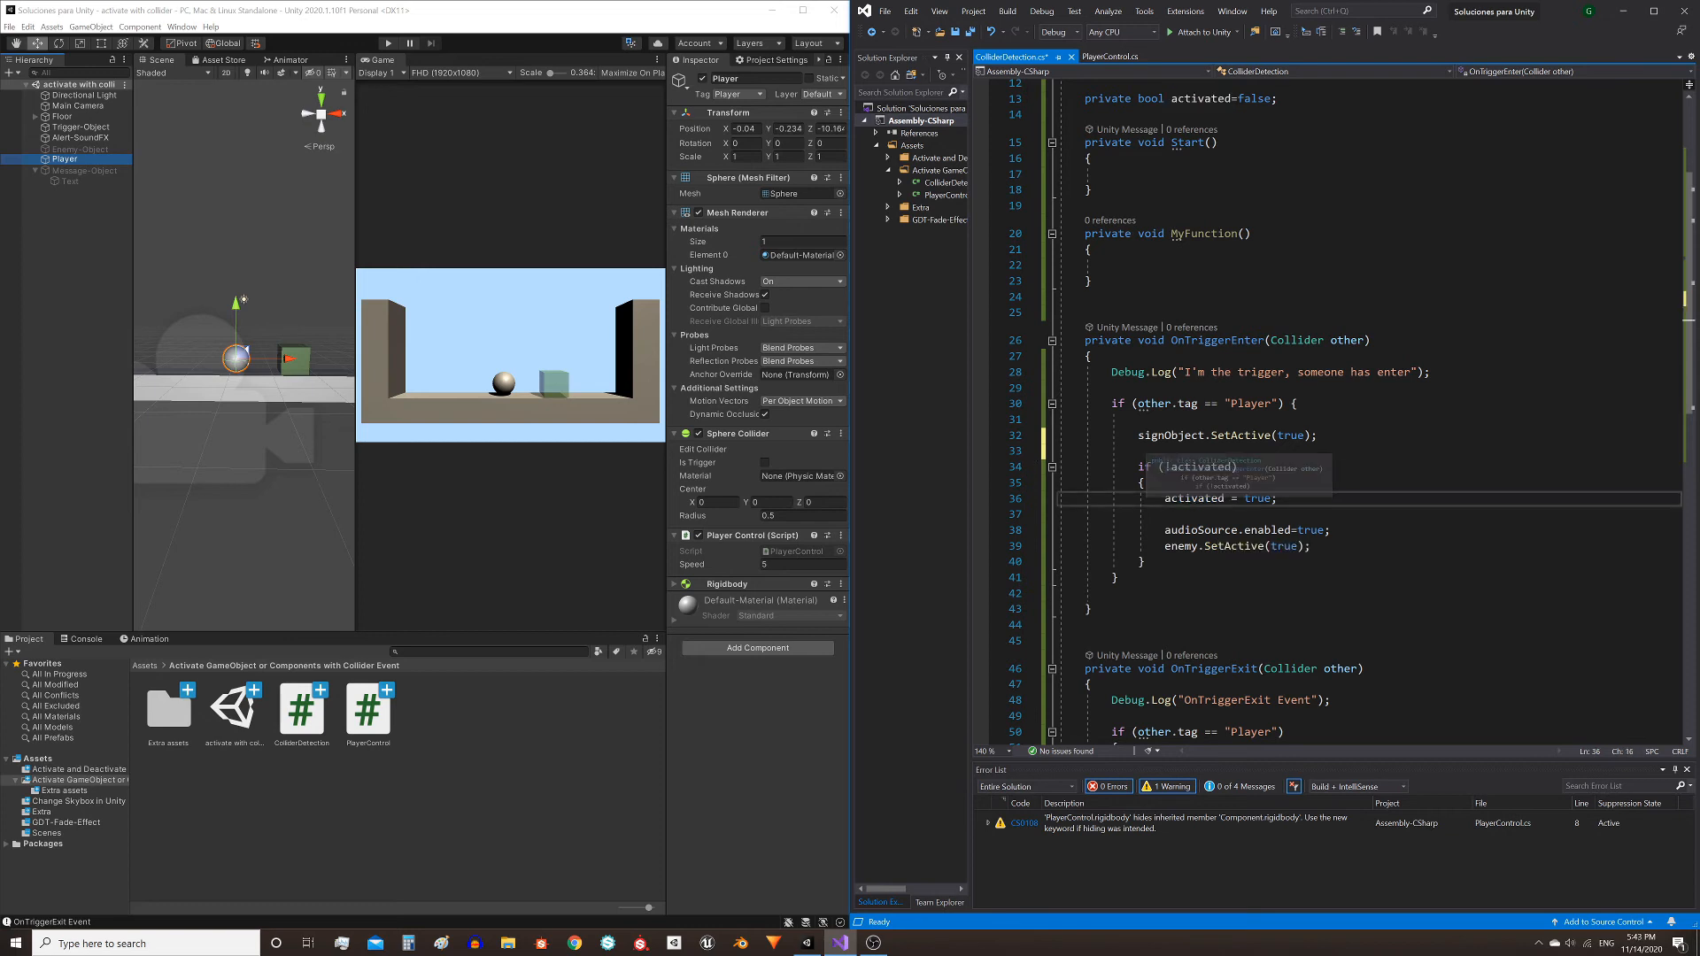
double_click(1194, 498)
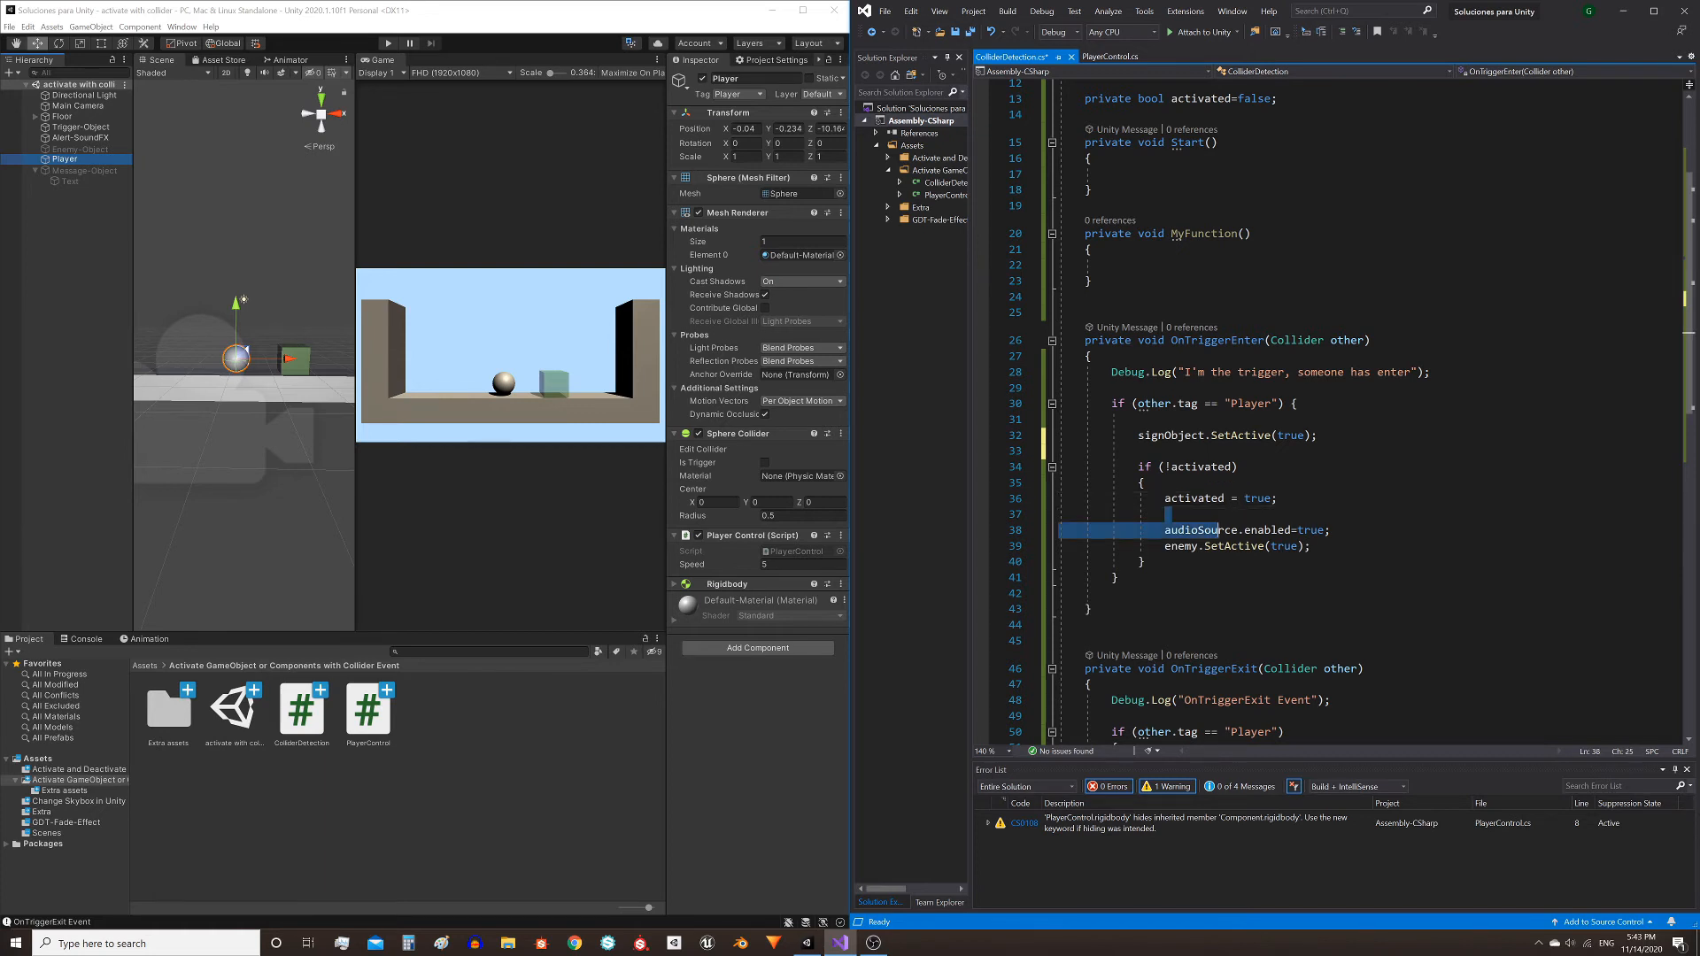
double_click(1194, 498)
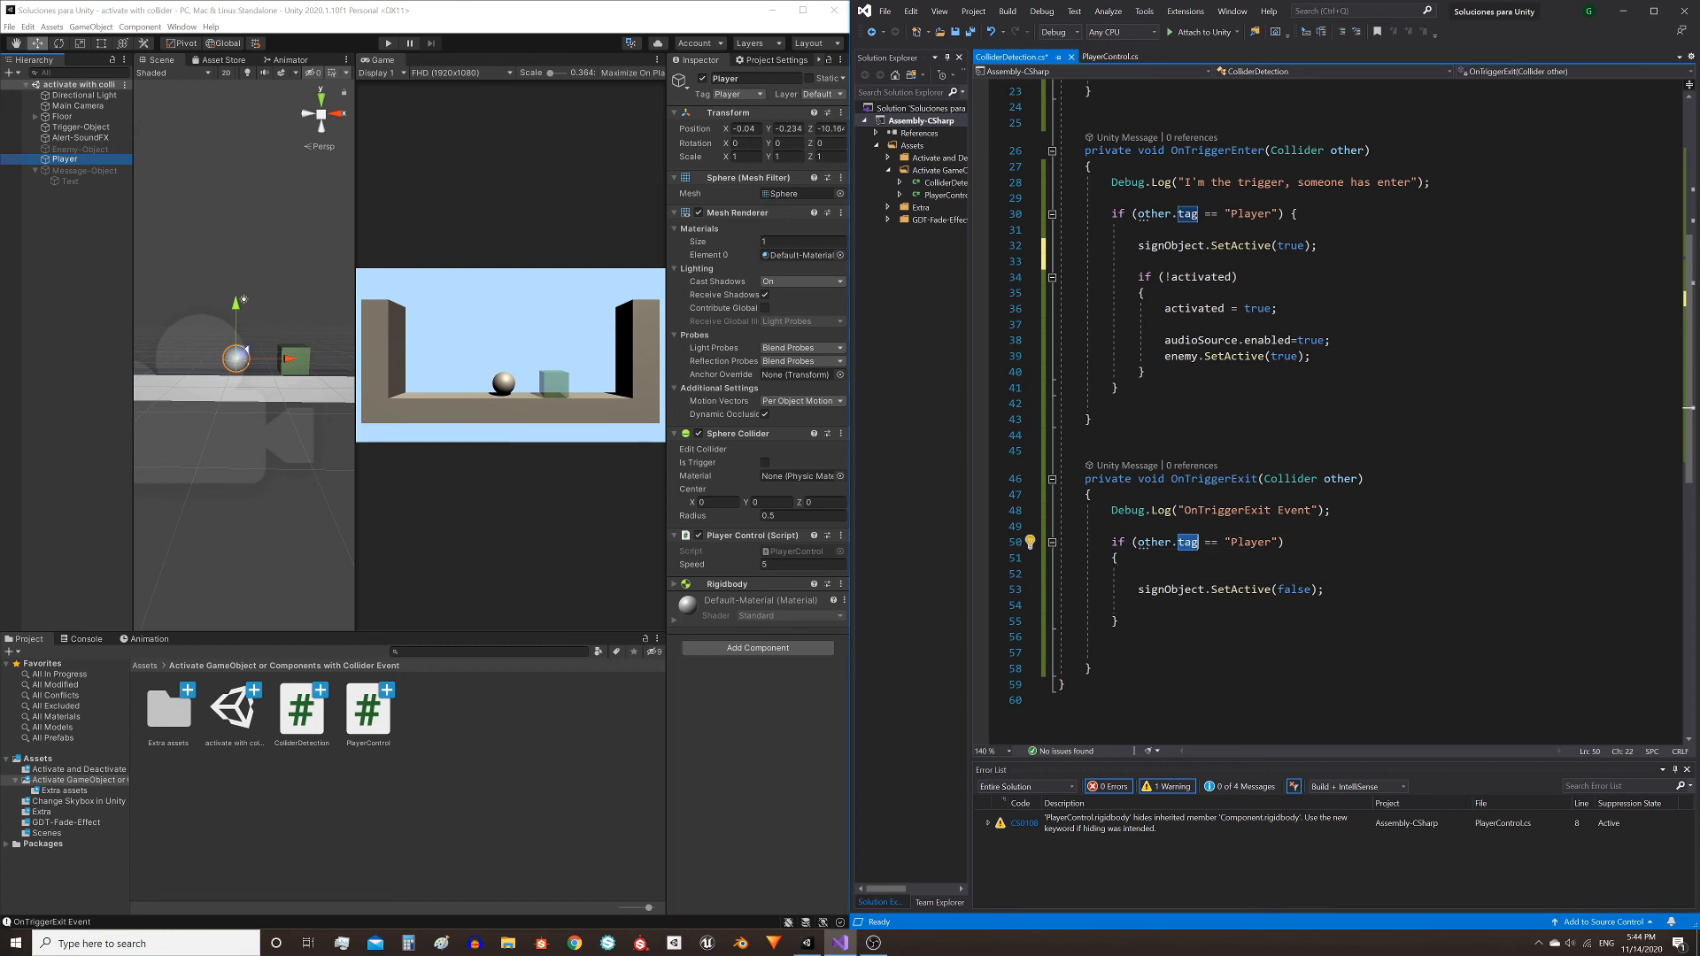
Highlight the Player tag checks, then switch to the PlayerControl.cs script.
double_click(1251, 542)
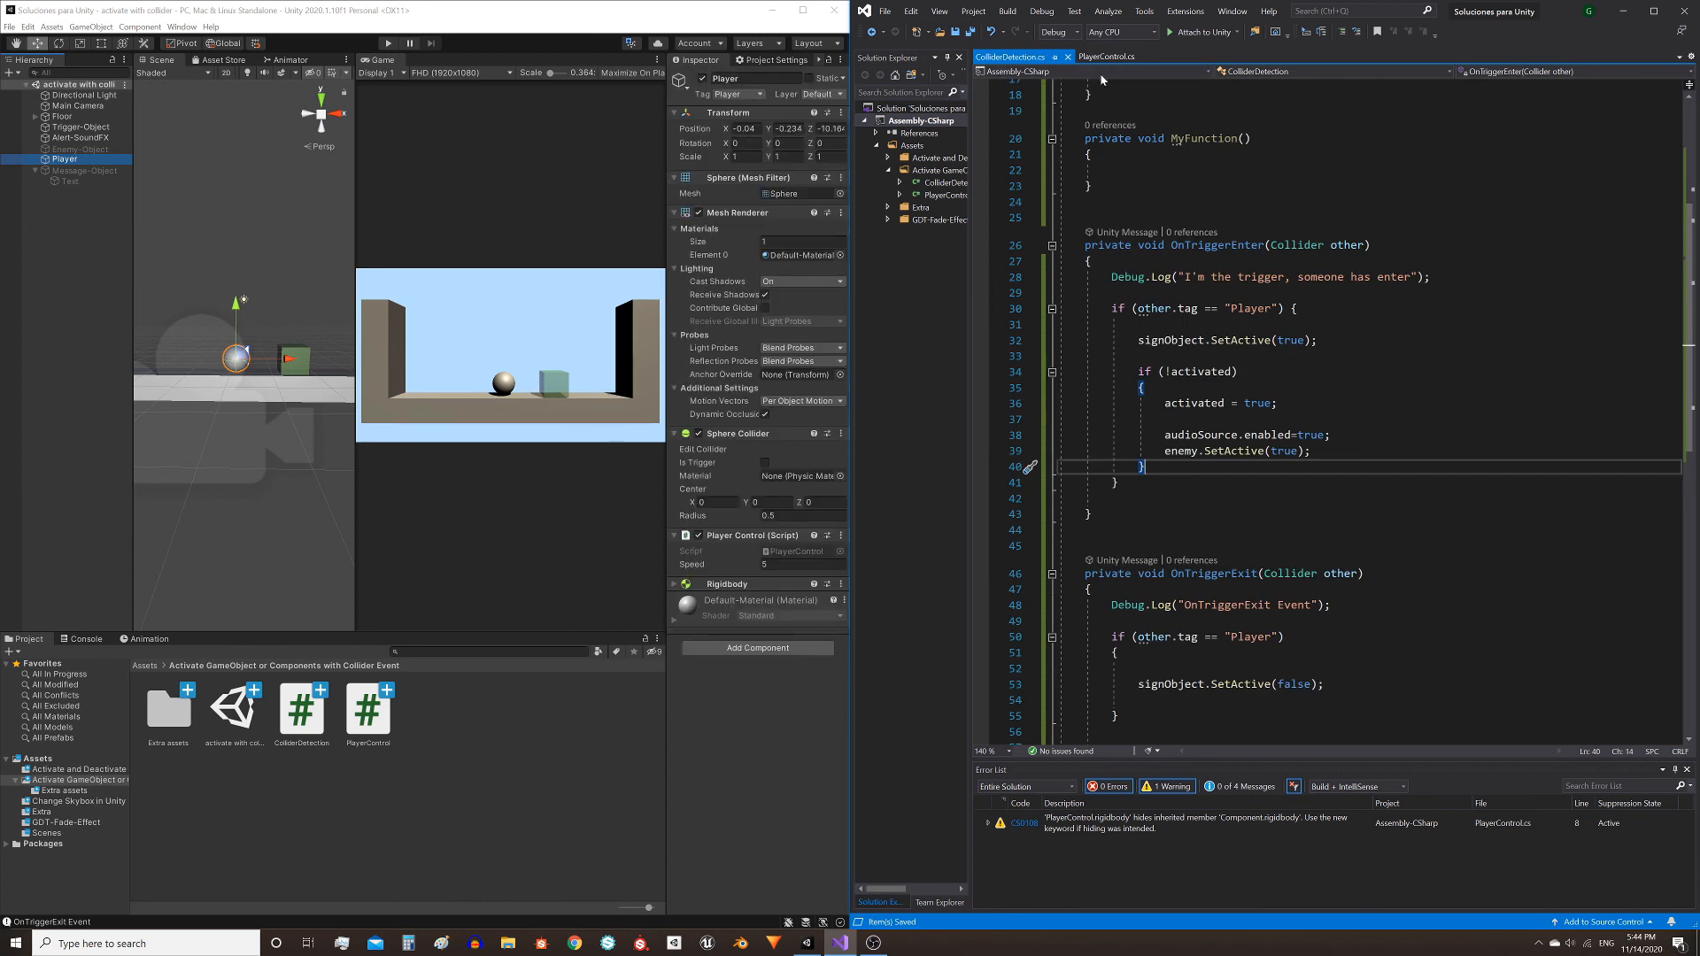
click(1108, 56)
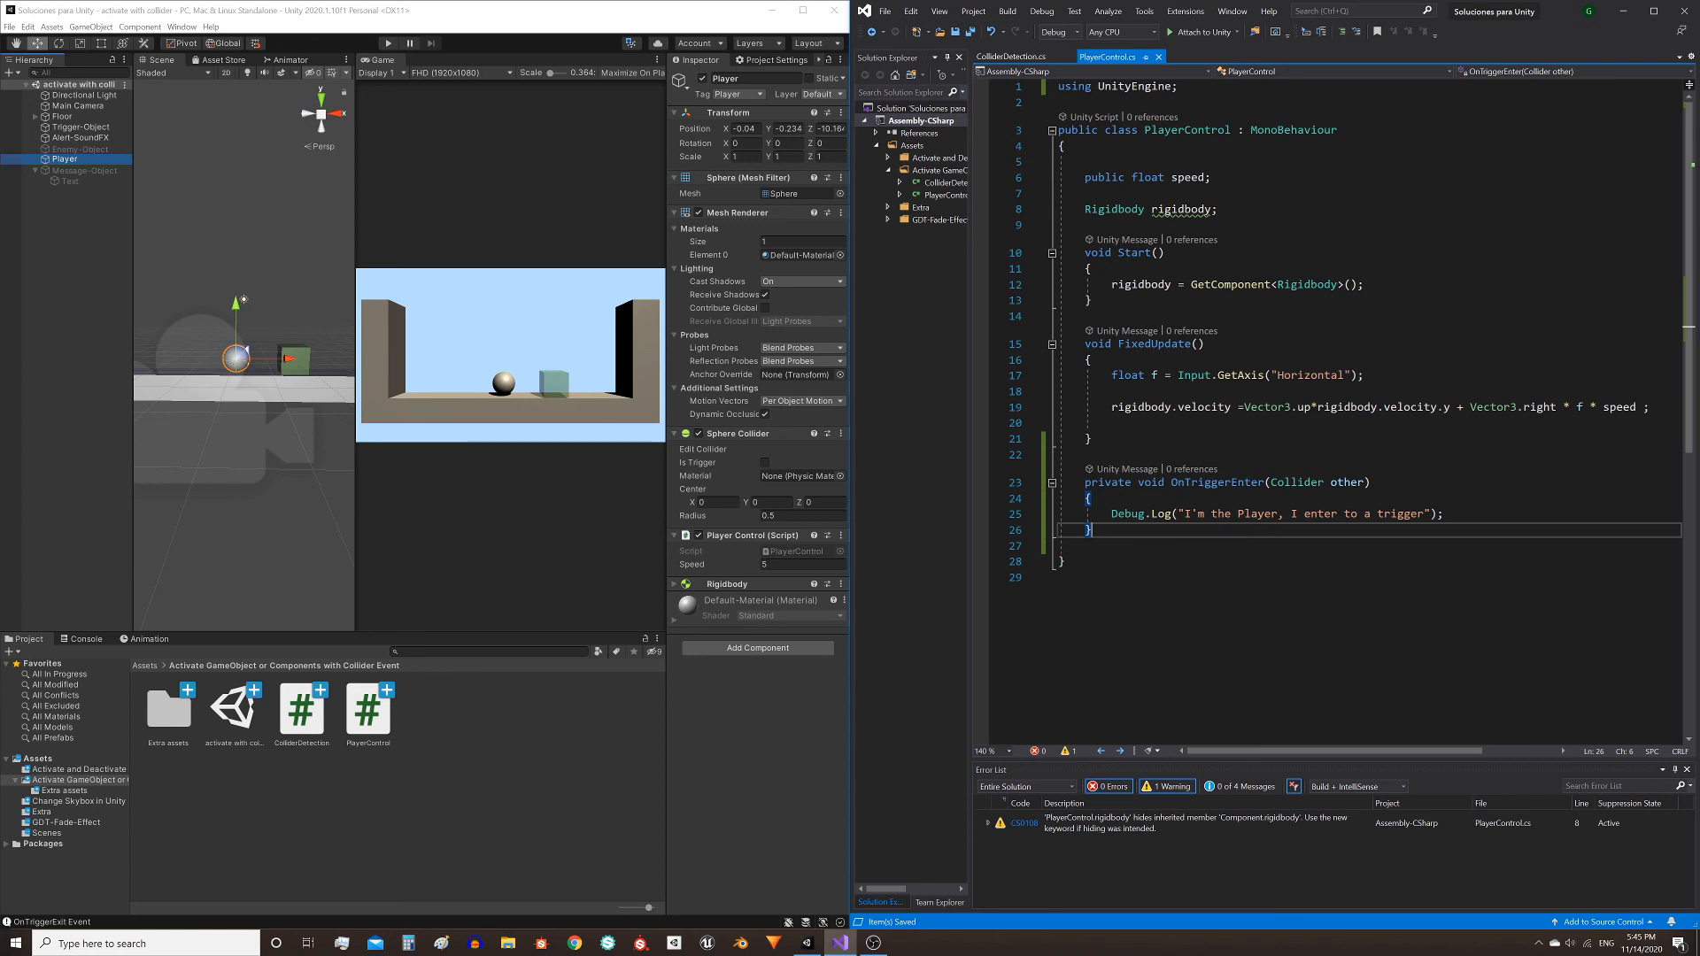
Start the scene in Unity Play mode while PlayerControl.cs stays open.
click(82, 125)
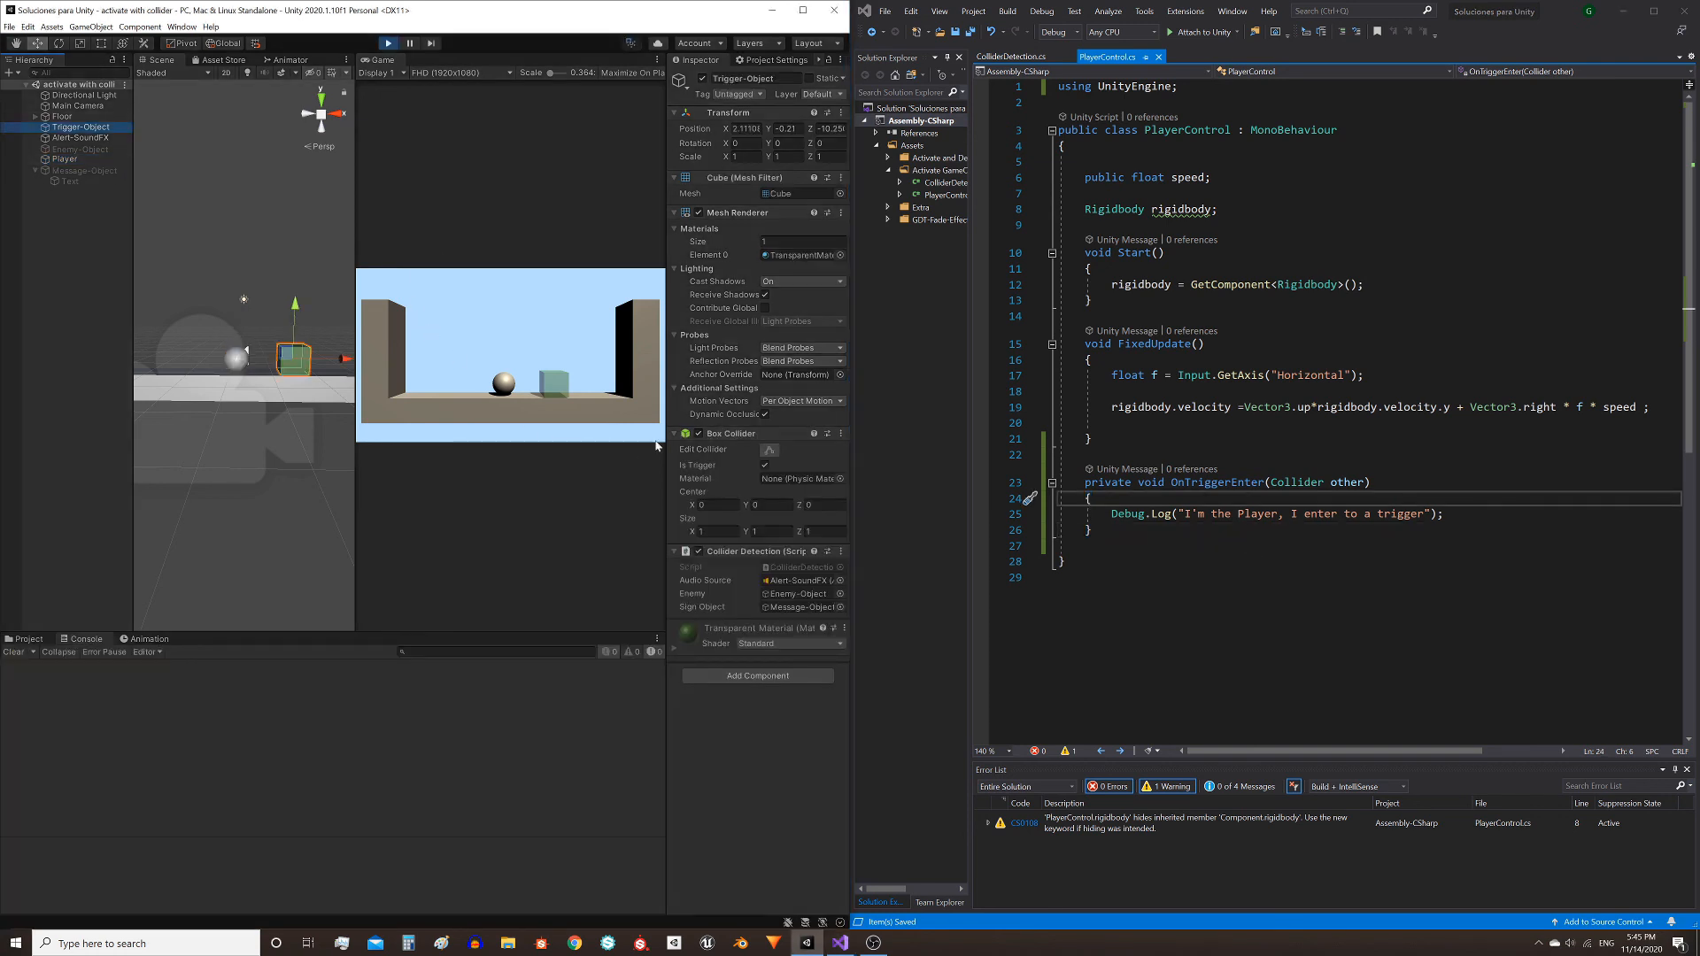
mouse_move(539, 532)
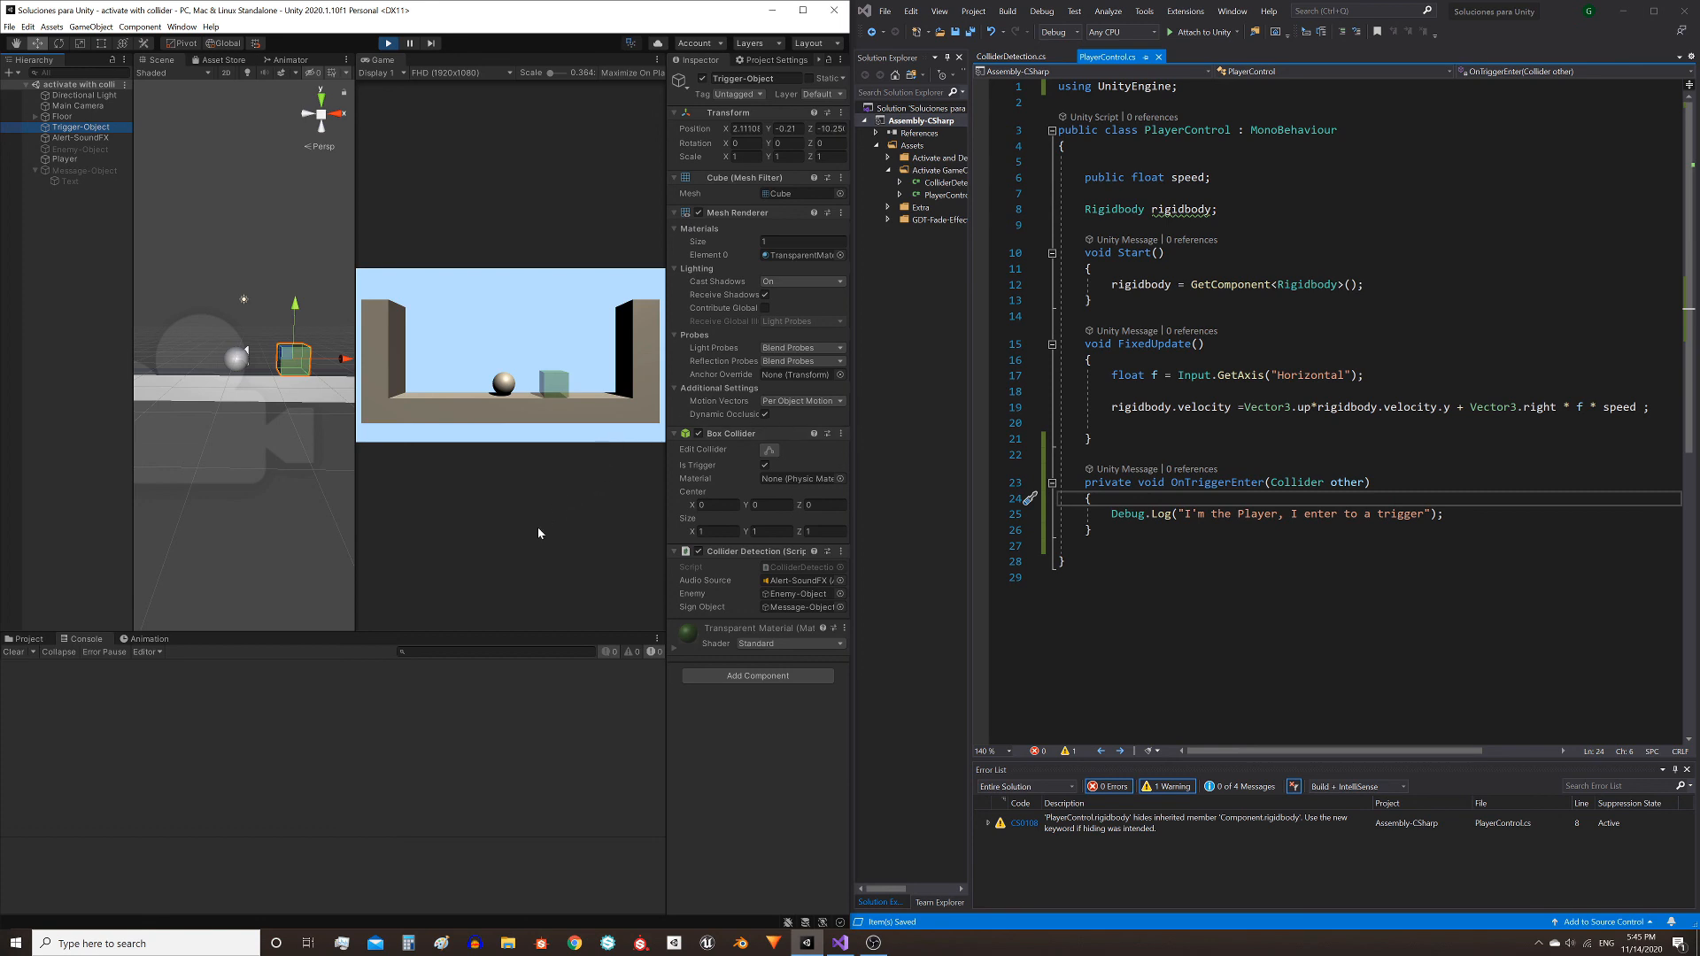